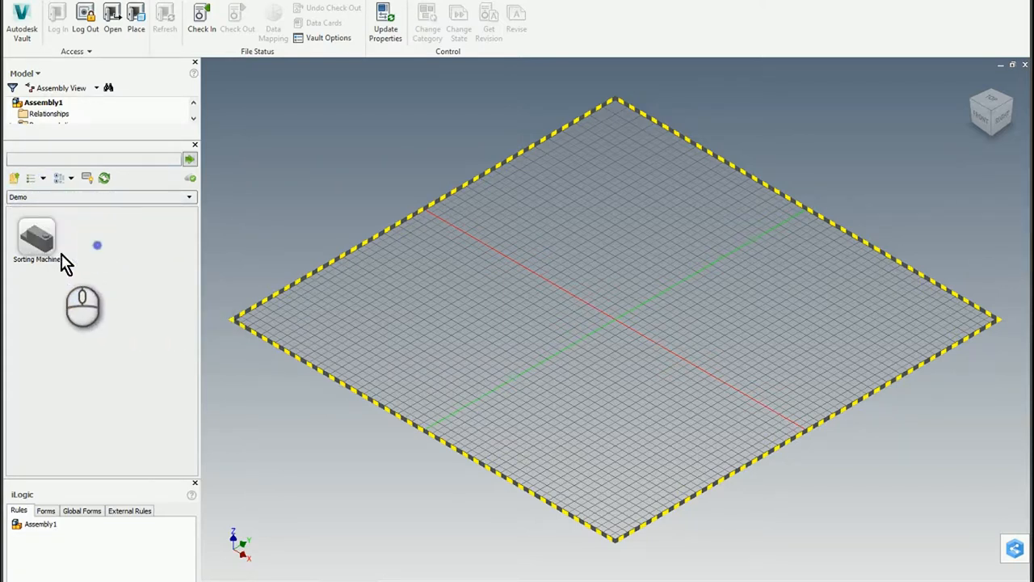
pyautogui.moveTo(42, 244)
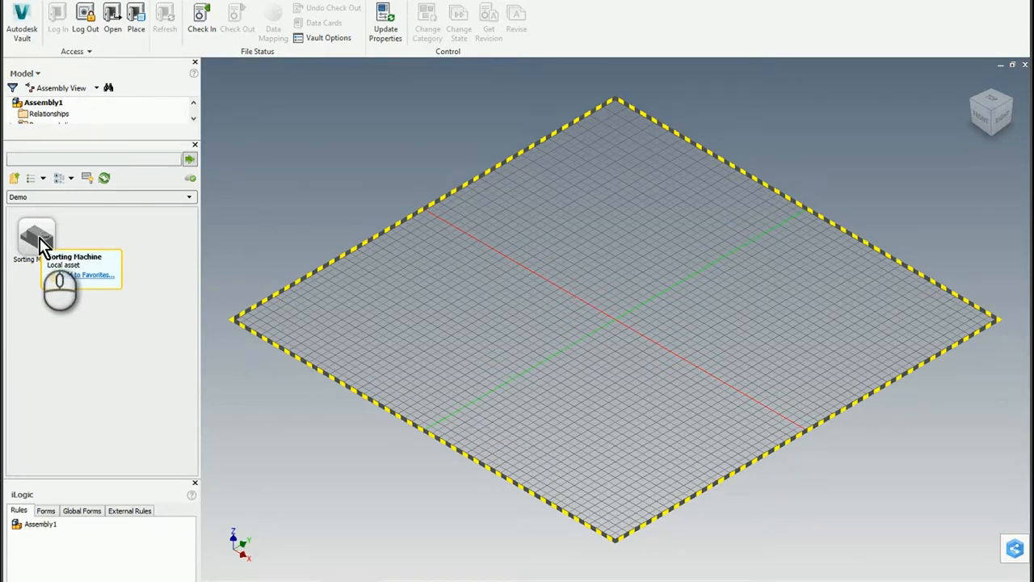
# Show the context actions for the local Sorting Machine asset in the asset browser
pyautogui.rightClick(36, 234)
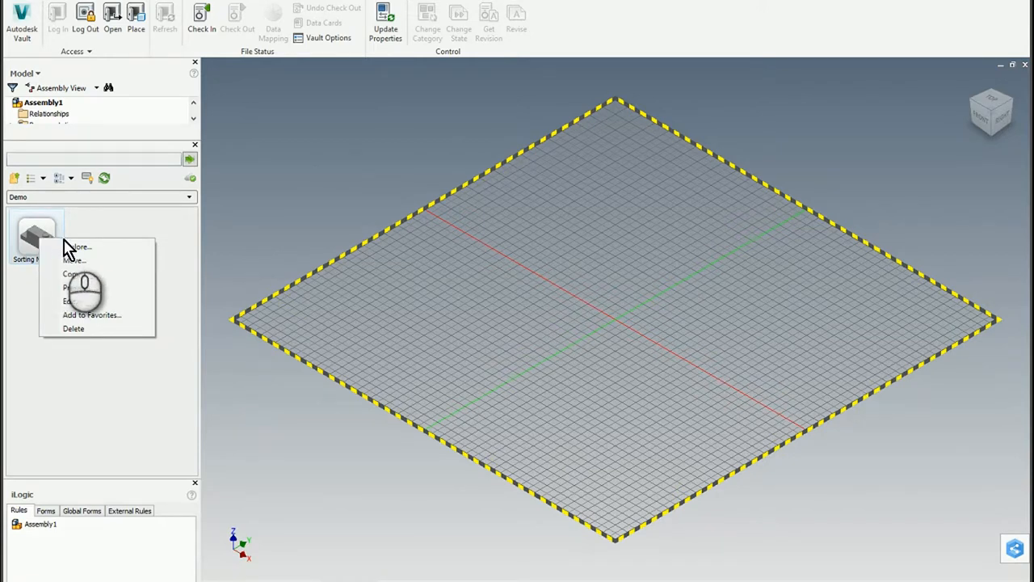
pyautogui.moveTo(80, 275)
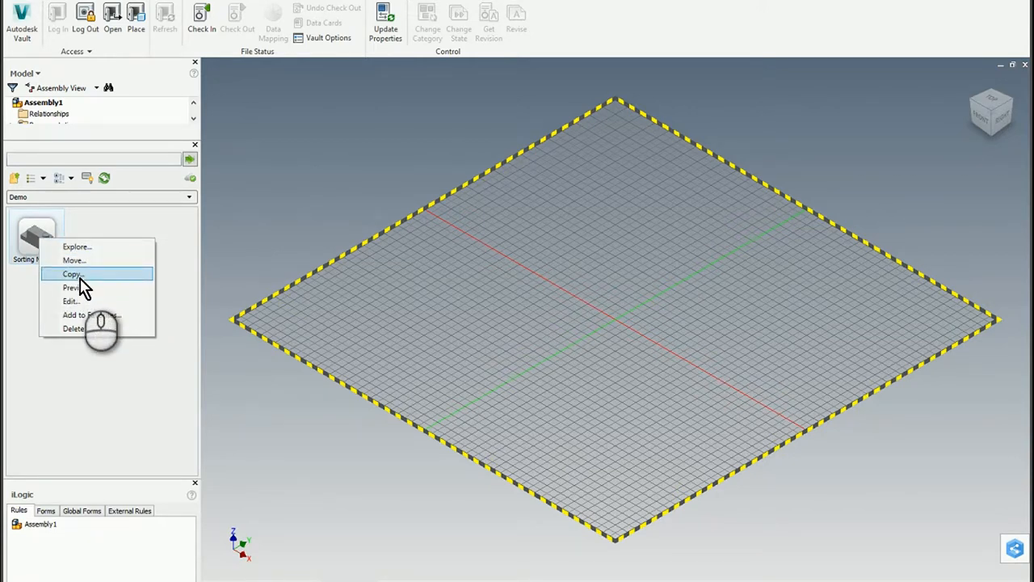
pyautogui.moveTo(74, 260)
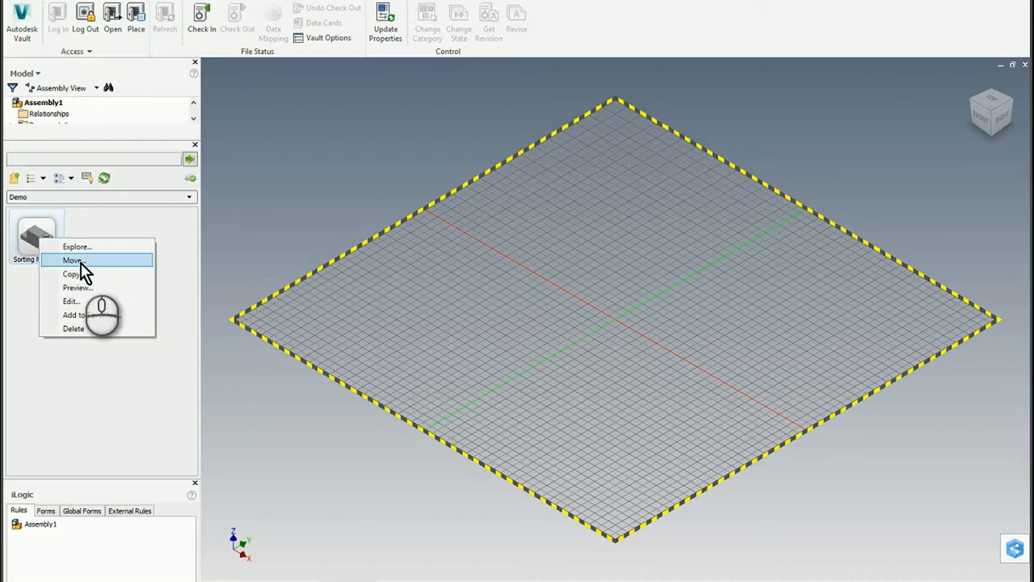
pyautogui.moveTo(81, 278)
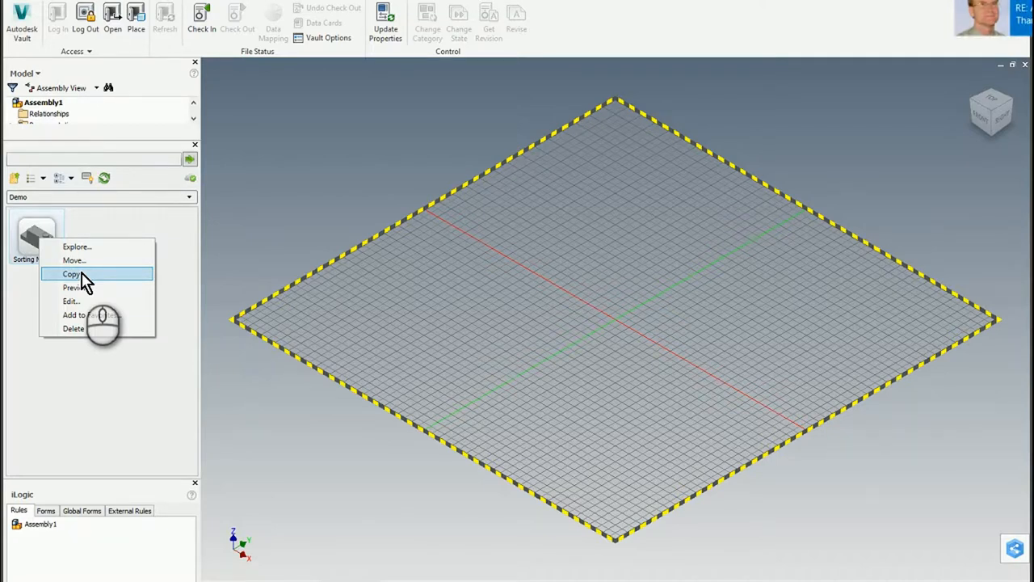
pyautogui.moveTo(77, 261)
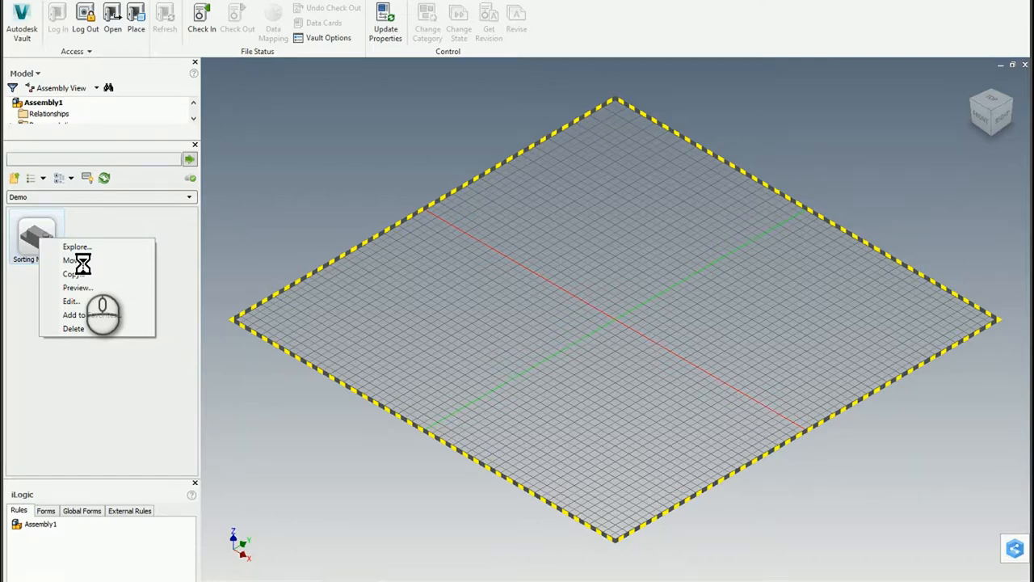
# Move Sorting Machine to the Vault destination, into the Custom Factory Assets folder
pyautogui.click(65, 258)
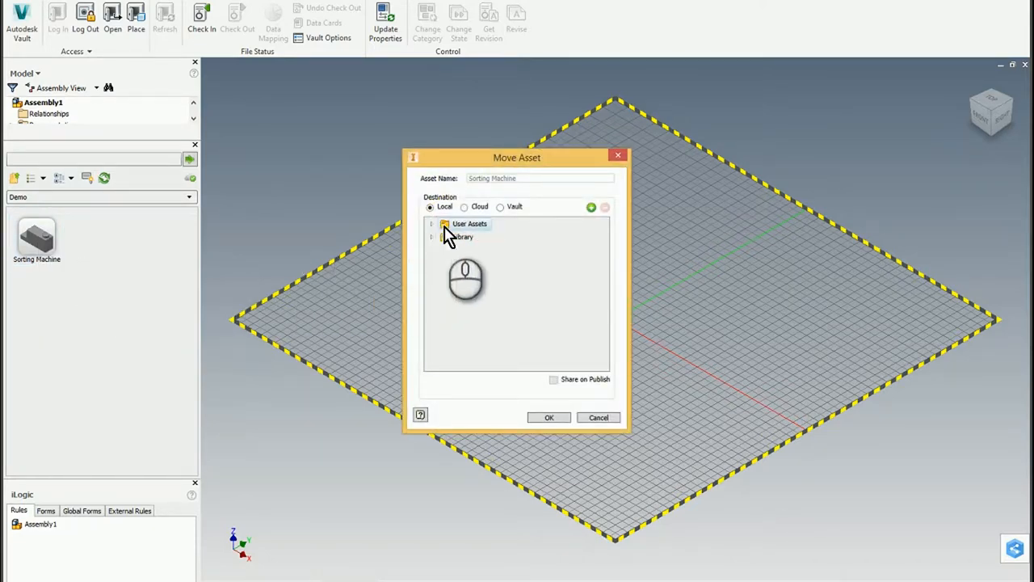
pyautogui.moveTo(508, 218)
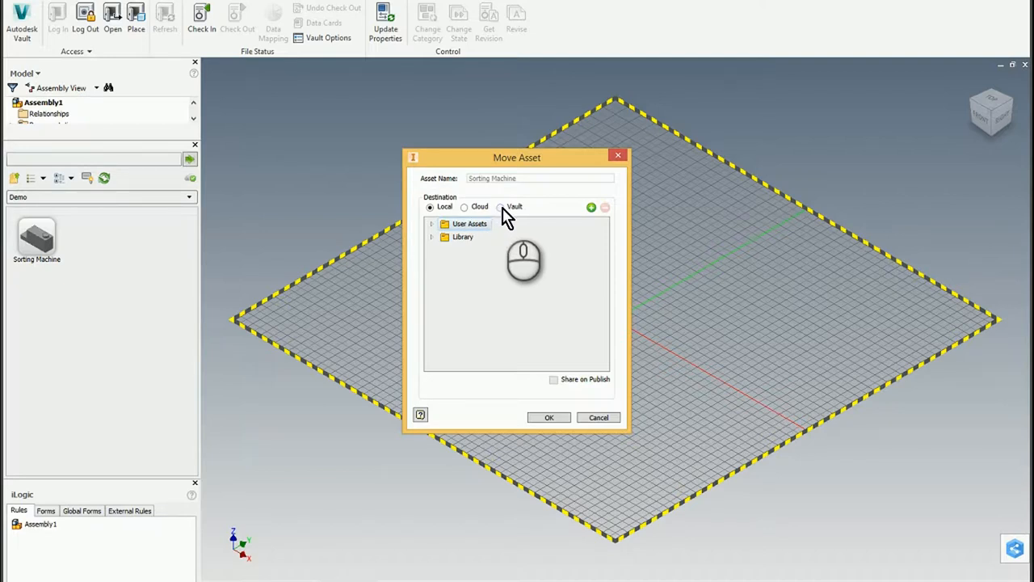
pyautogui.click(498, 206)
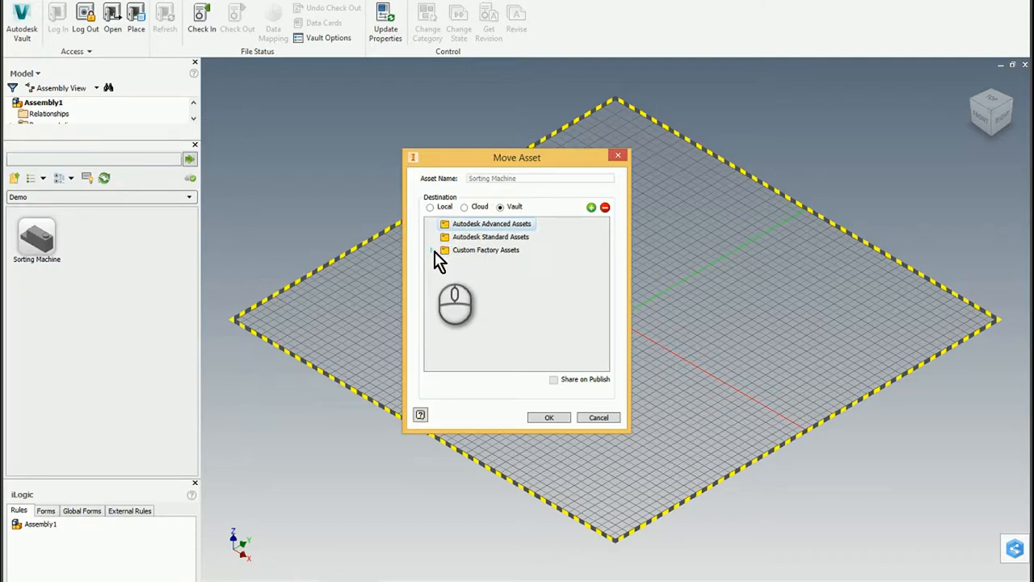
pyautogui.click(433, 249)
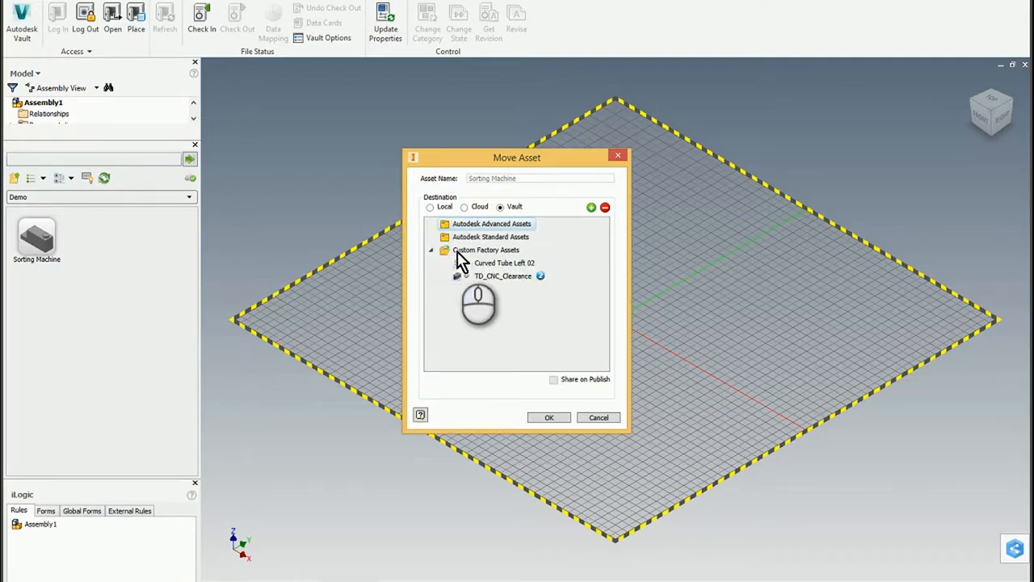
pyautogui.click(488, 249)
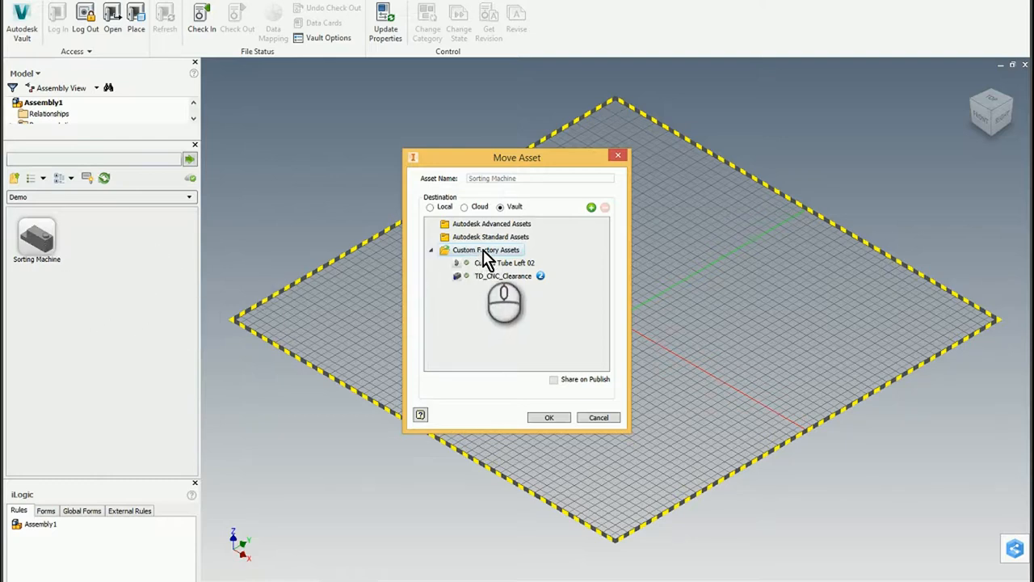
pyautogui.click(549, 417)
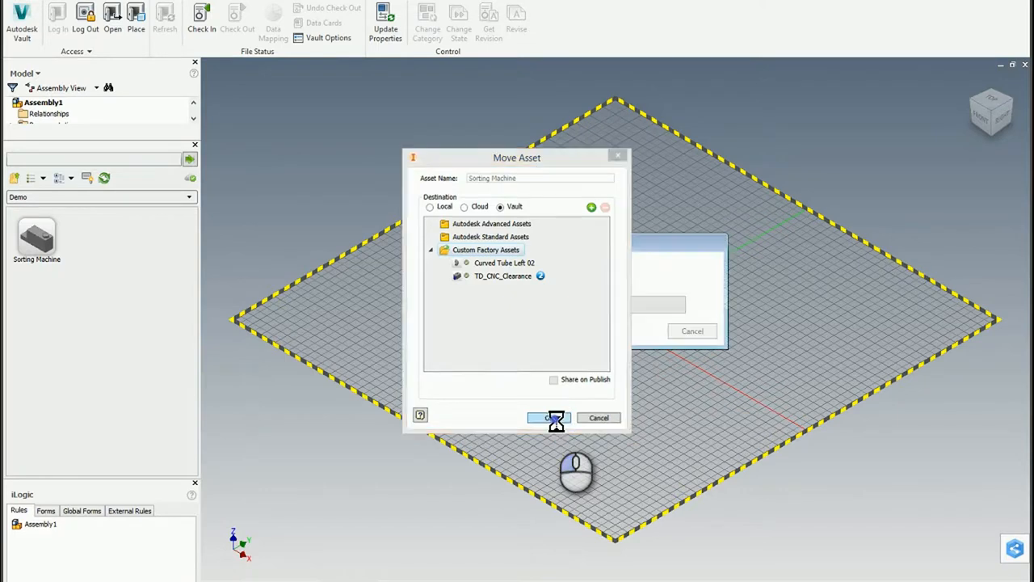
pyautogui.click(550, 417)
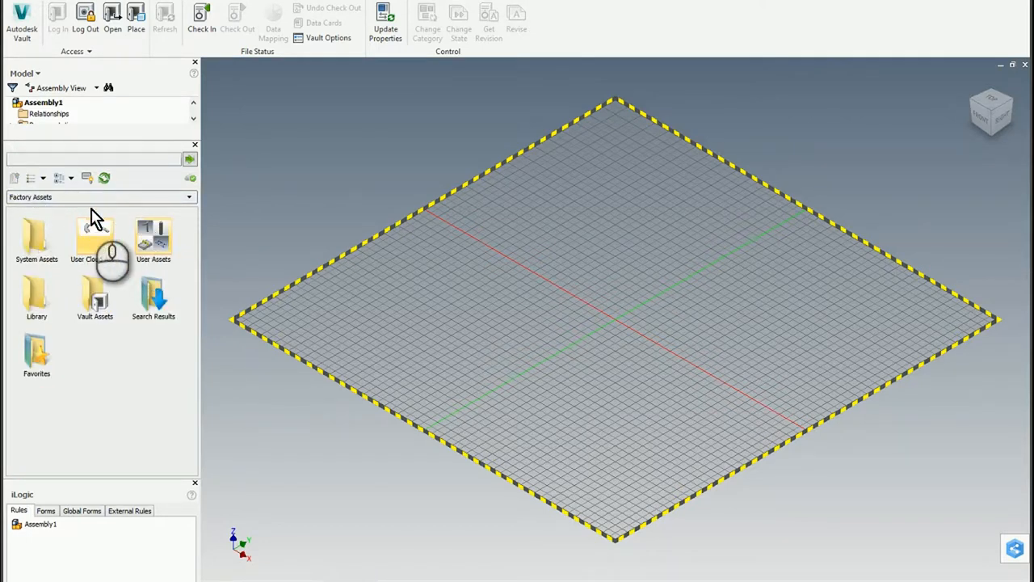
pyautogui.moveTo(95, 310)
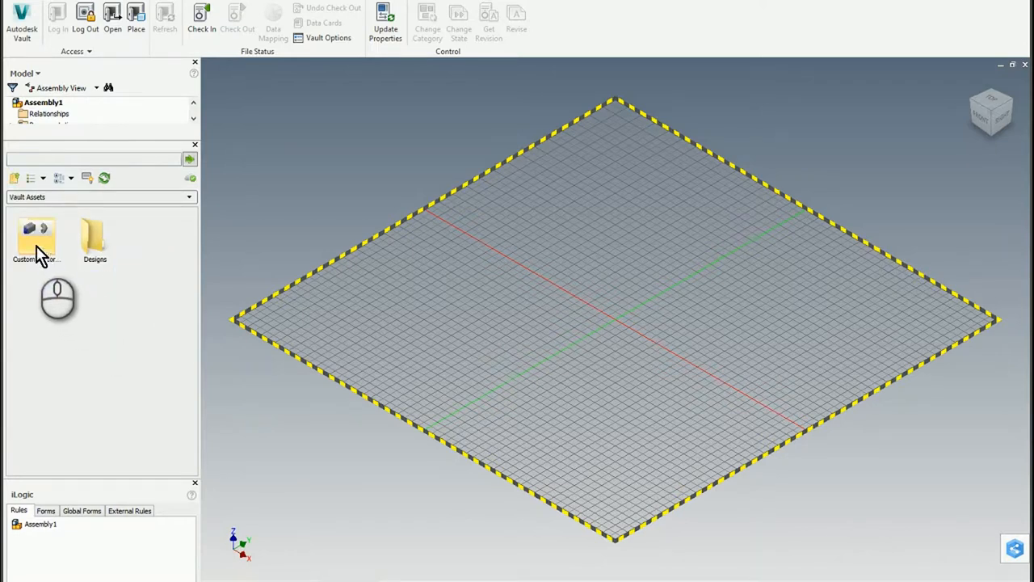
# List the Vault's Custom Factory Assets, showing Sorting Machine beside Curved Tube and TD_CNC_Clearance
pyautogui.doubleClick(35, 235)
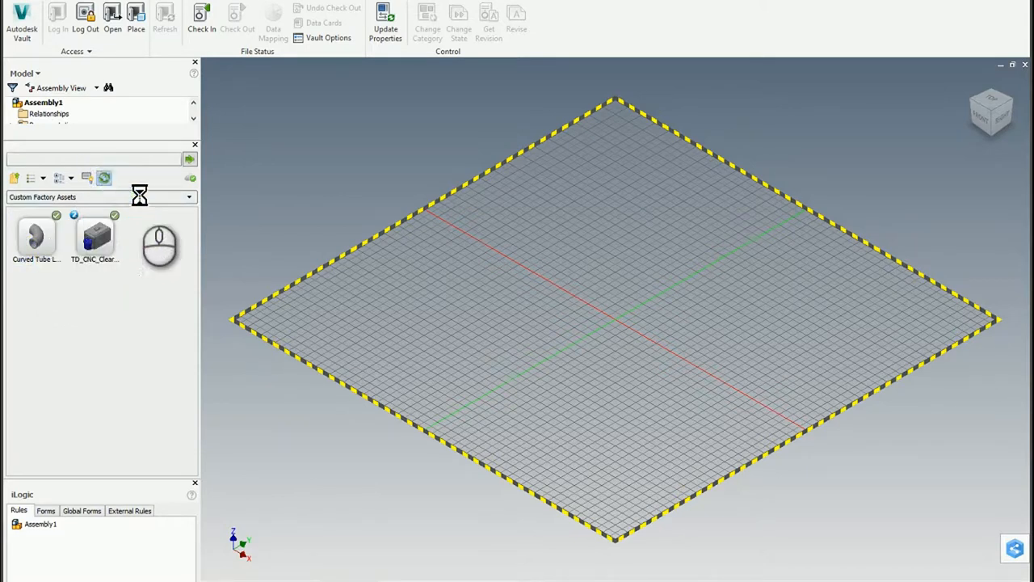
pyautogui.moveTo(186, 315)
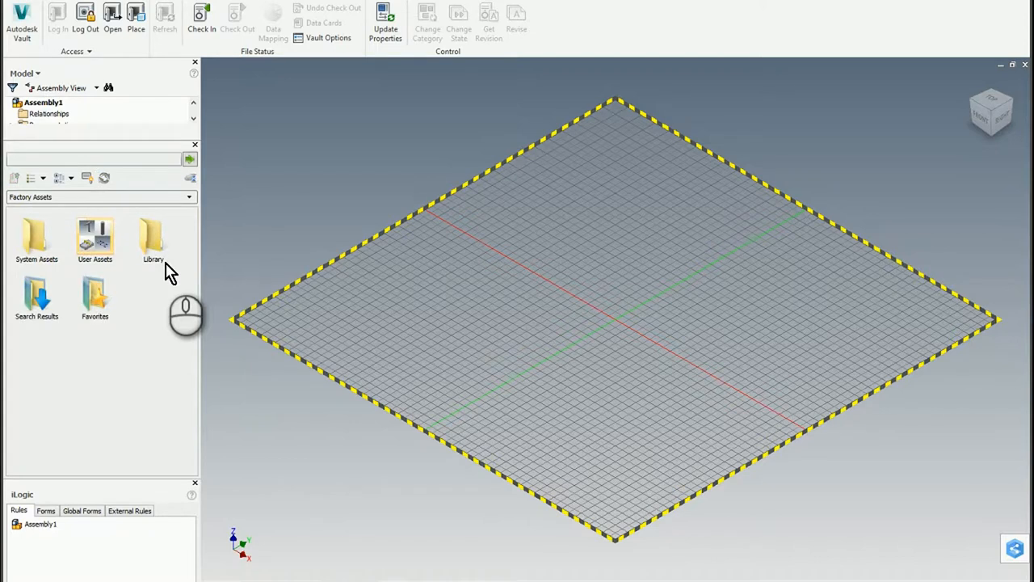
pyautogui.moveTo(135, 350)
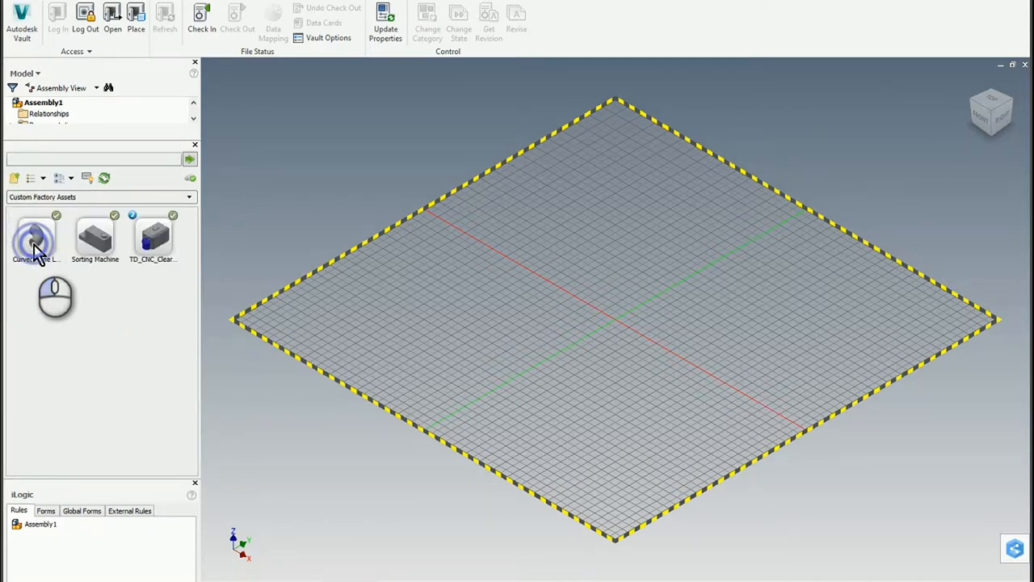
pyautogui.moveTo(101, 249)
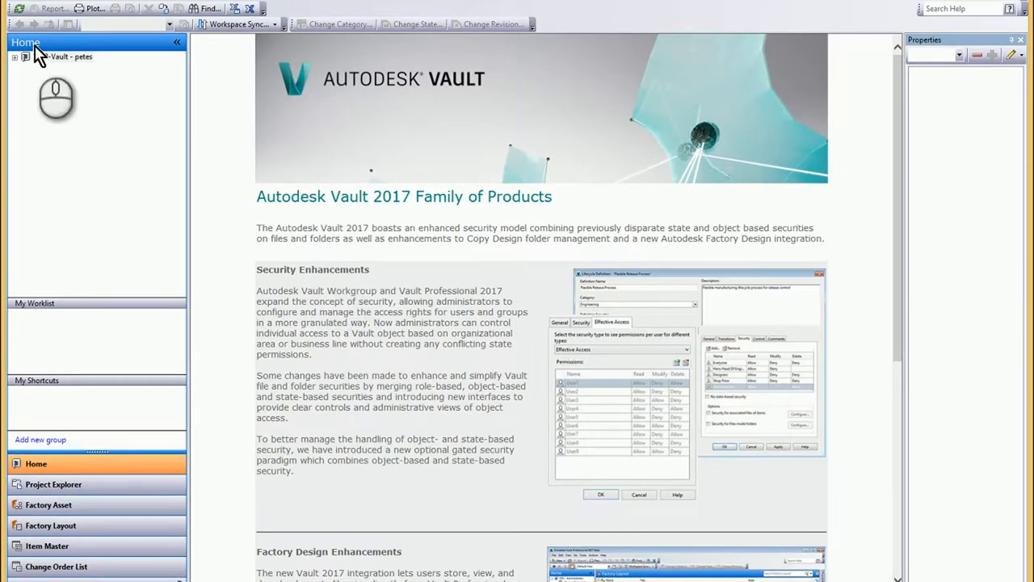
# Expand the Vault project tree down to the Custom Factory Assets file list
pyautogui.click(13, 56)
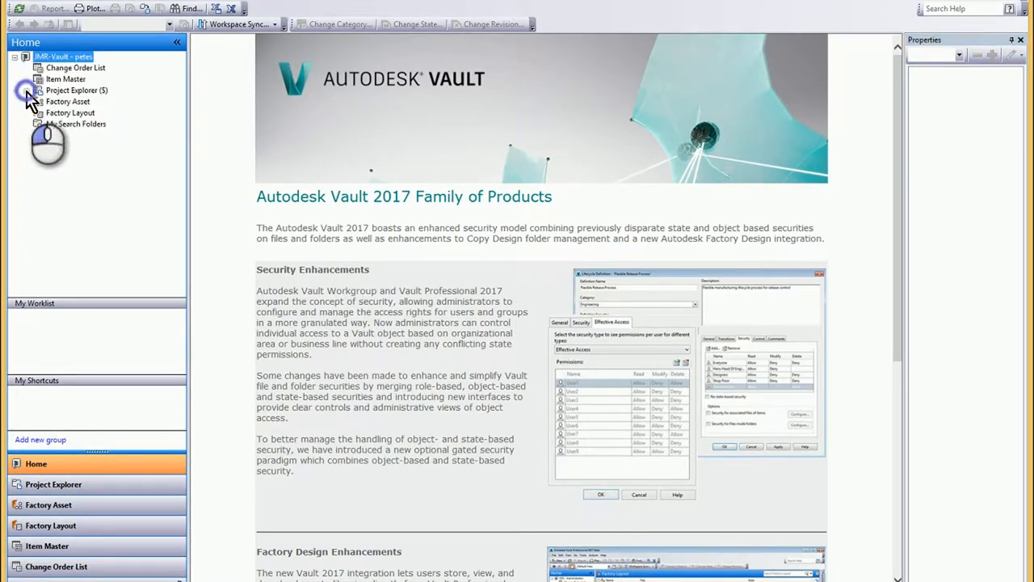
pyautogui.click(27, 91)
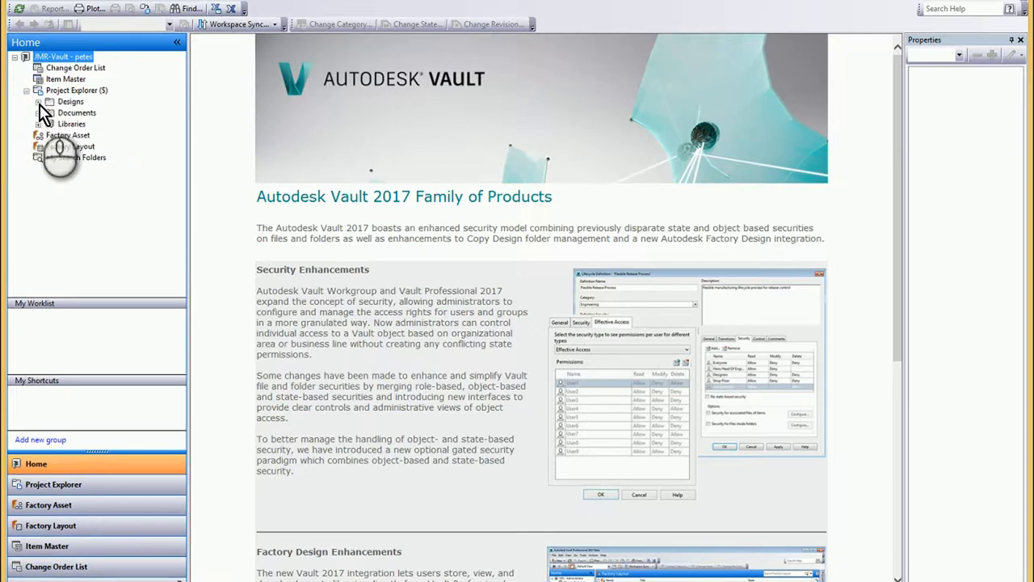
pyautogui.click(38, 100)
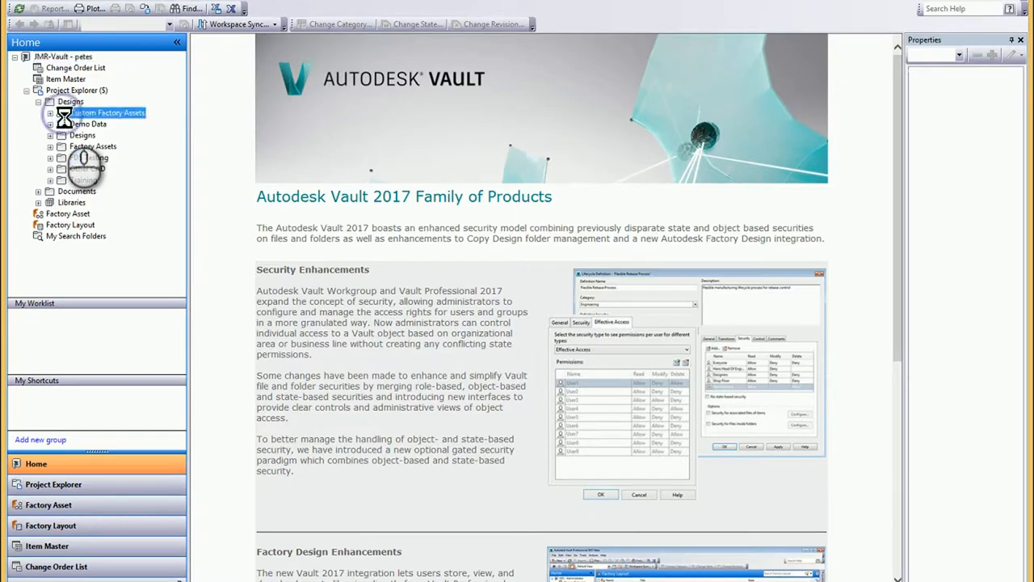
pyautogui.click(107, 114)
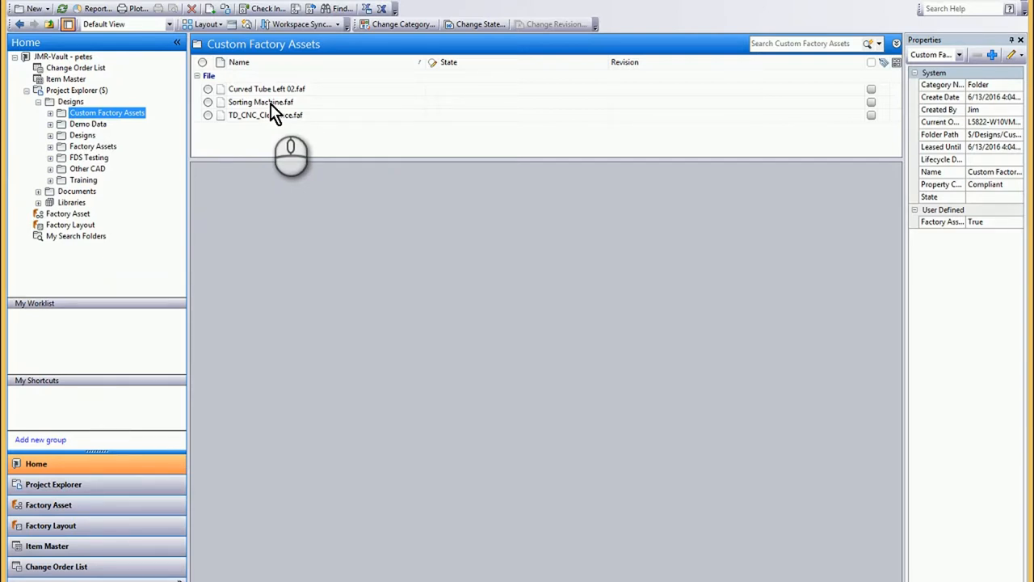
pyautogui.moveTo(148, 191)
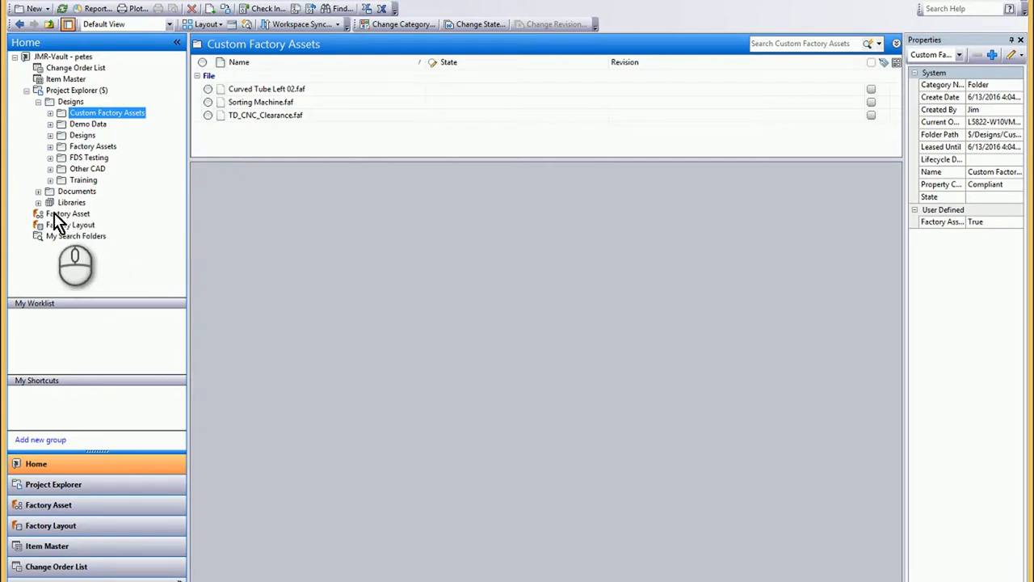
# Select Sorting Machine under Factory Asset and view its Where Used entry
pyautogui.click(68, 213)
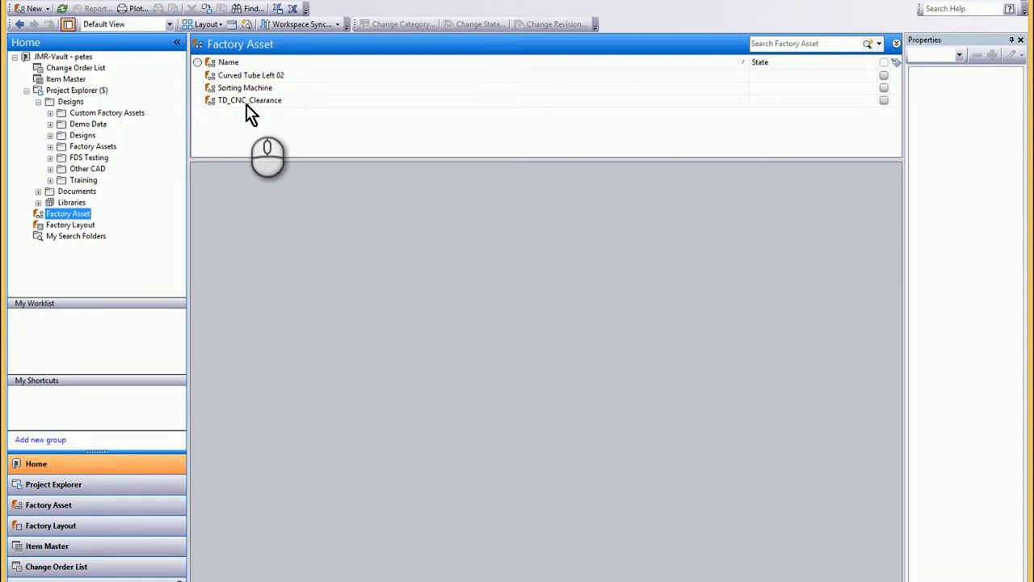
pyautogui.moveTo(246, 95)
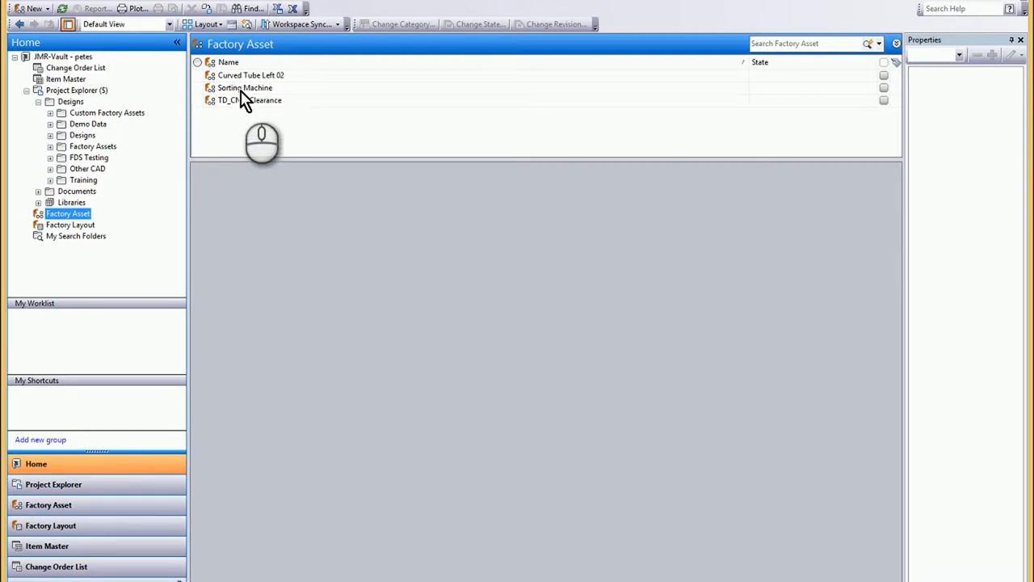
pyautogui.click(245, 88)
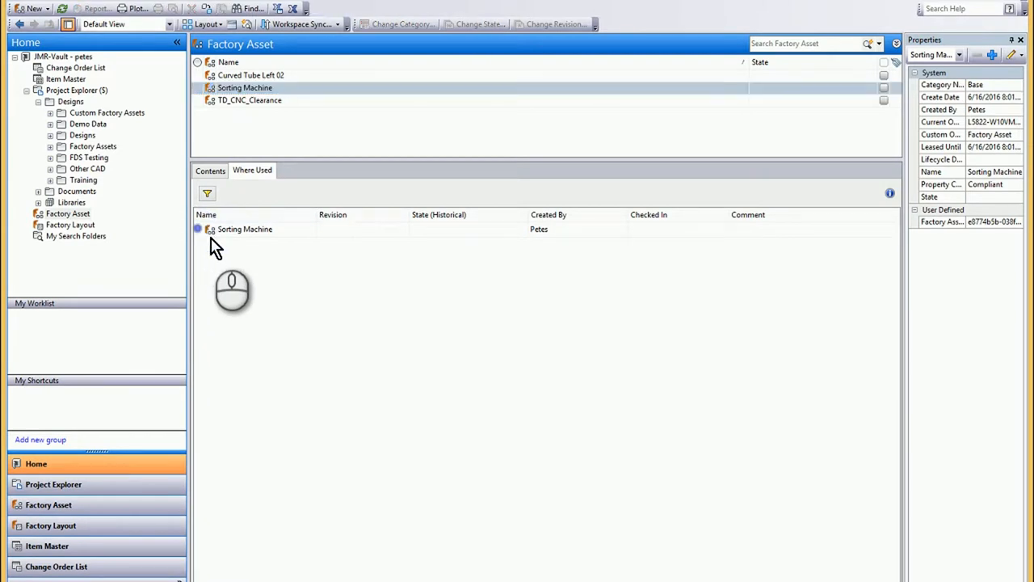
pyautogui.click(246, 229)
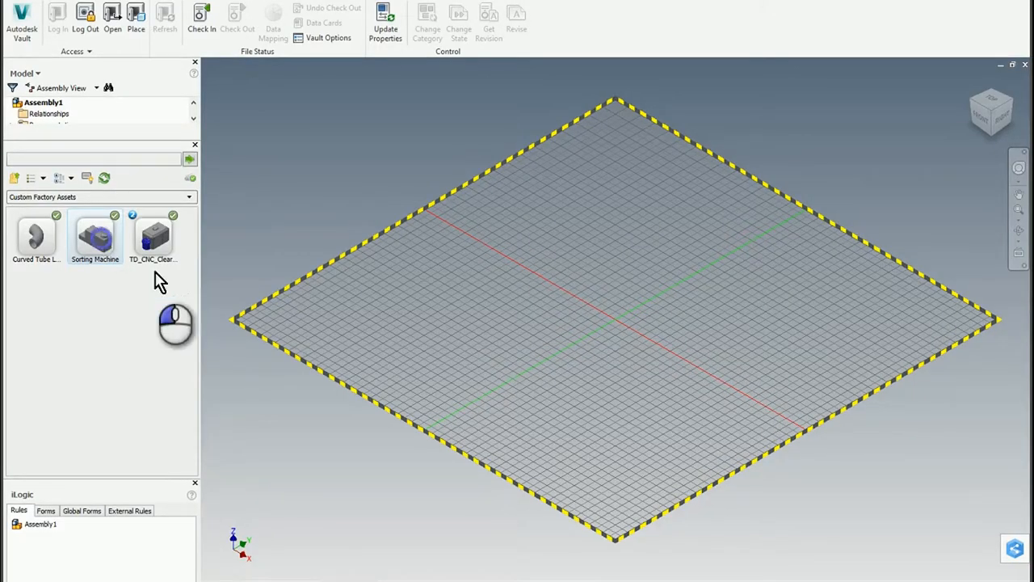
pyautogui.moveTo(632, 308)
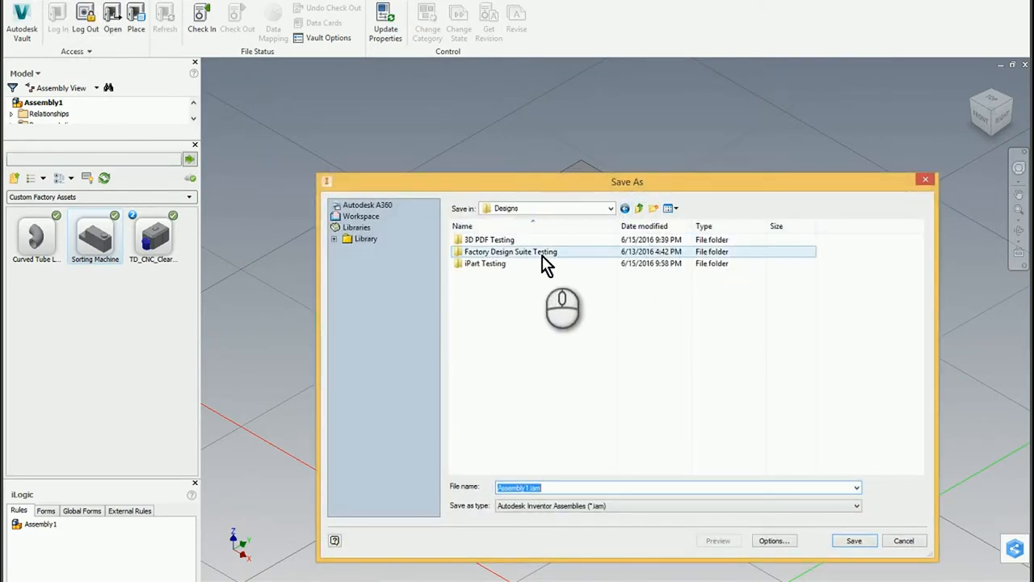
# Save the layout as Sorting Maching Layout in the Factory Design Suite Testing folder
pyautogui.doubleClick(511, 253)
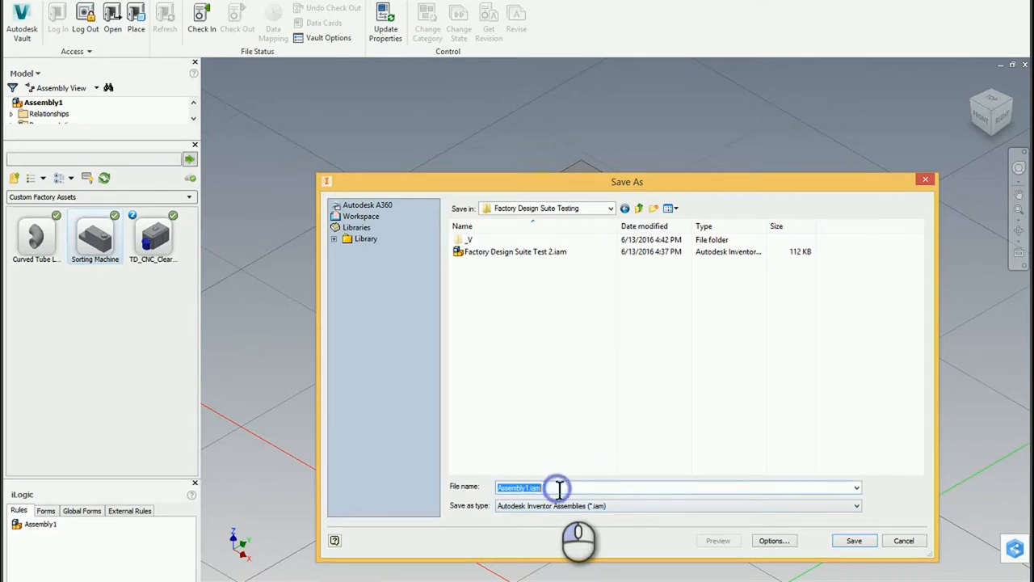
pyautogui.write('Sorting Maching Layout')
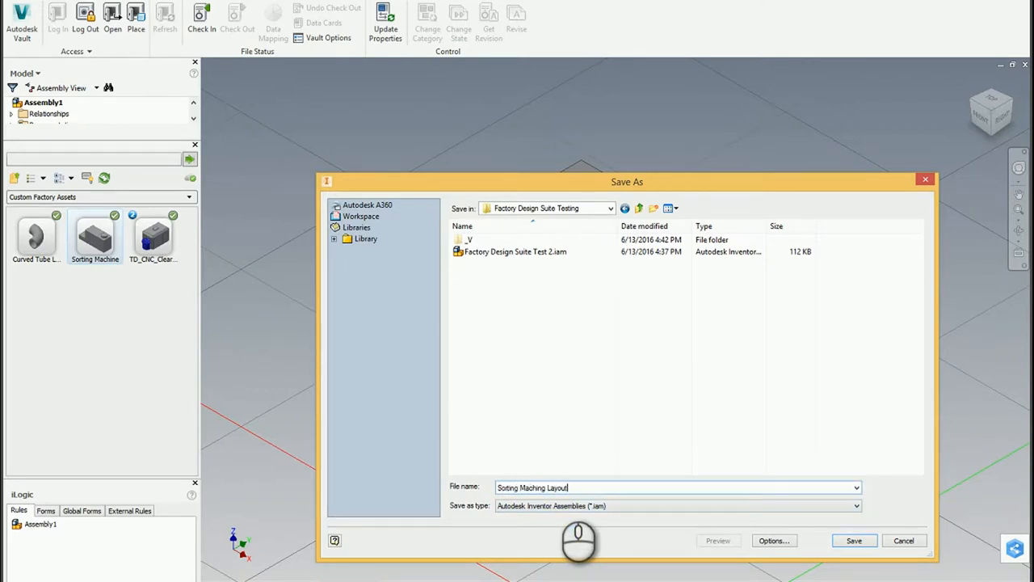
pyautogui.click(860, 540)
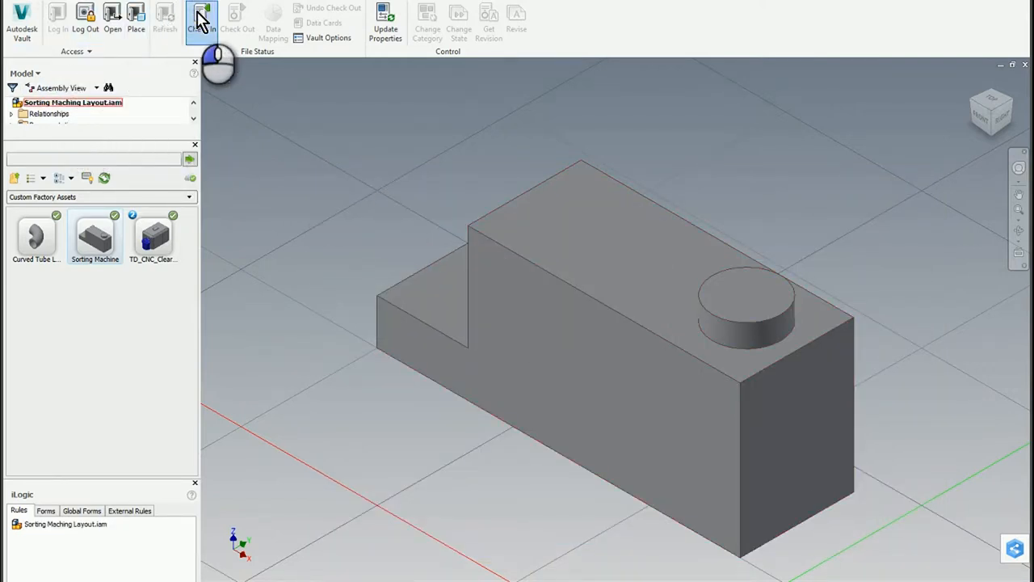
# Check the layout and Sorting Machine part into Vault with the comment 'Initial Check In'
pyautogui.click(201, 16)
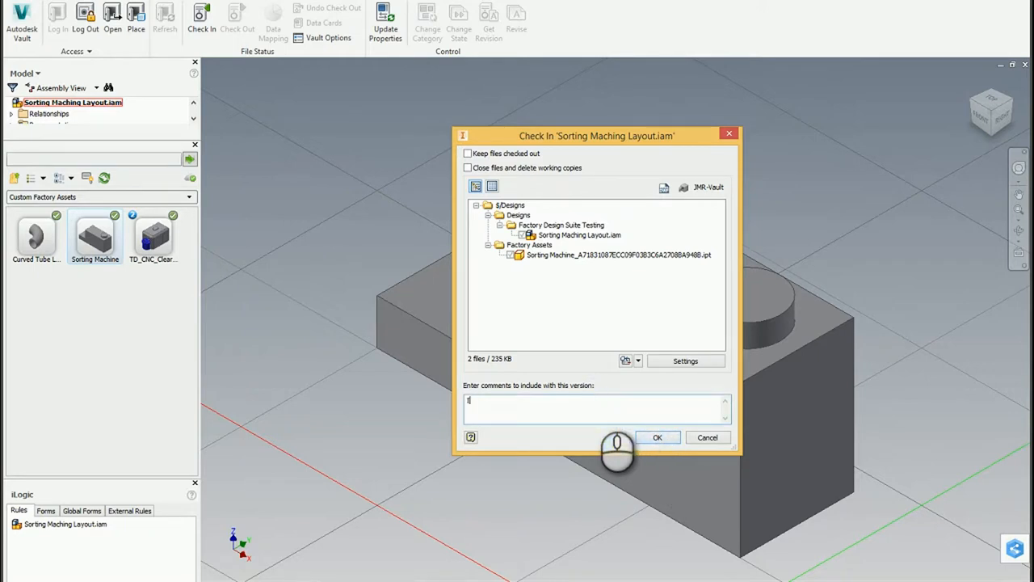
pyautogui.write('Initial Check In')
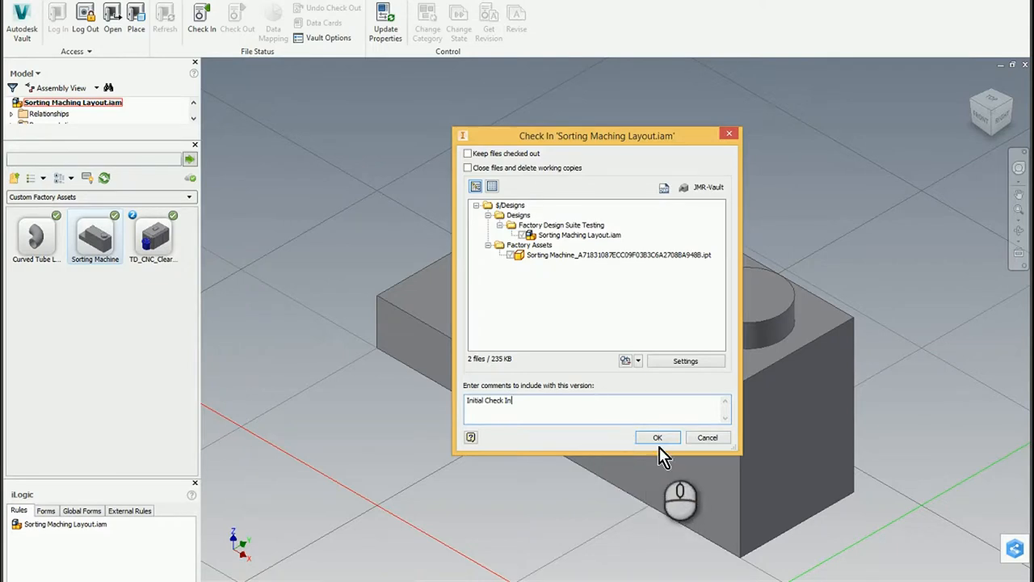
pyautogui.click(656, 436)
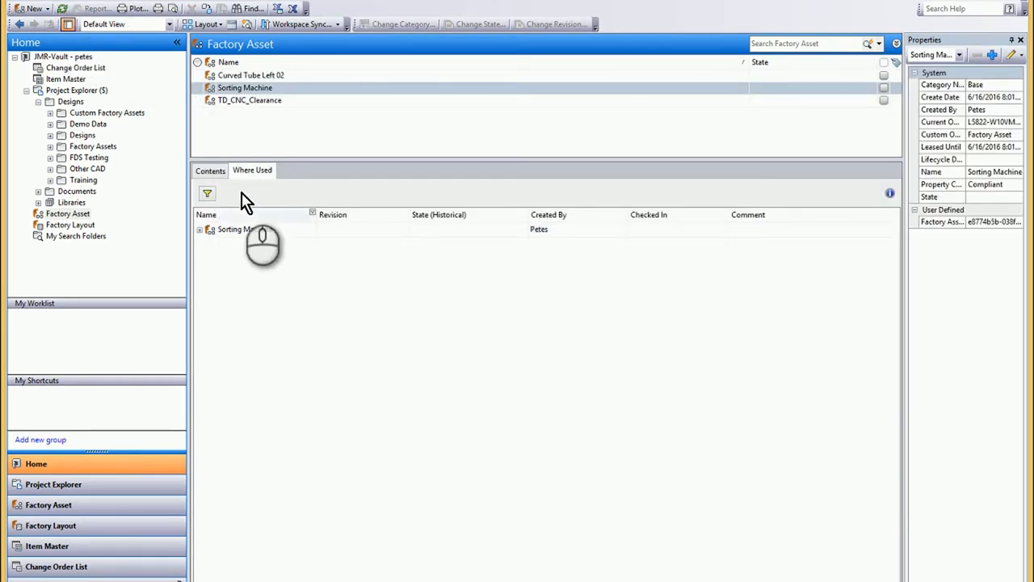
# Expand Sorting Machine's where-used tree to Sorting Maching Layout under Factory Layout
pyautogui.click(200, 230)
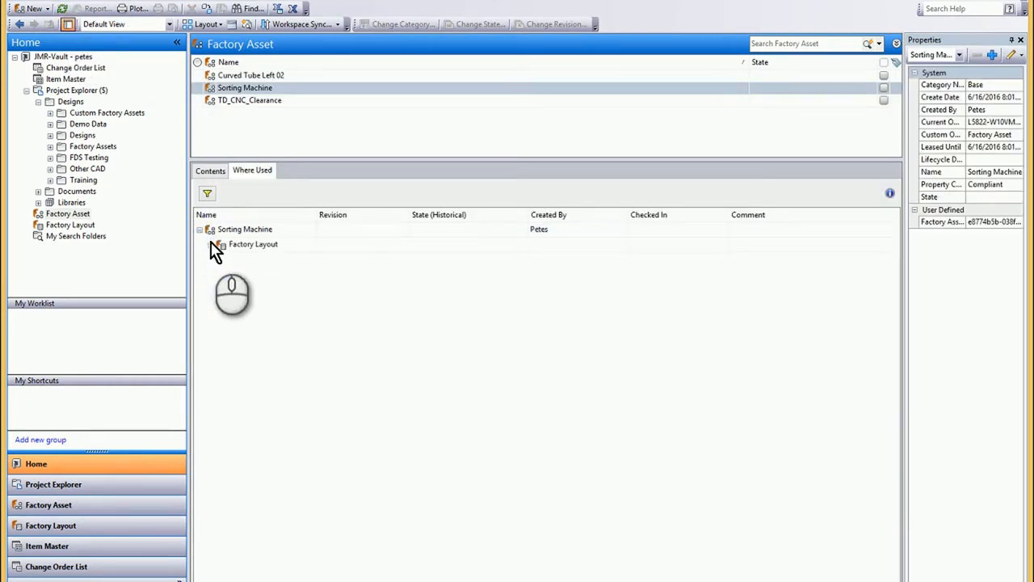
pyautogui.click(211, 244)
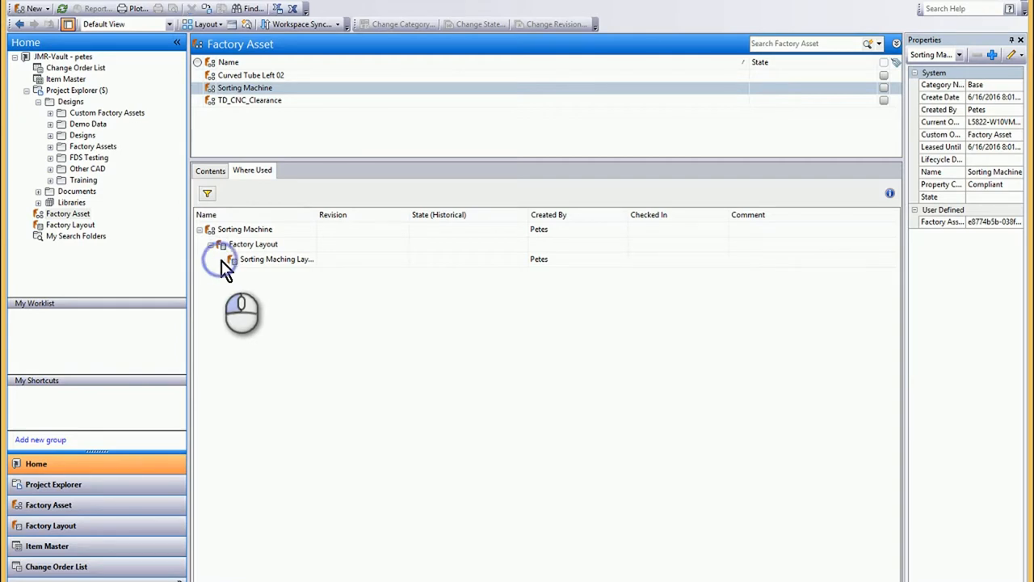
pyautogui.click(276, 259)
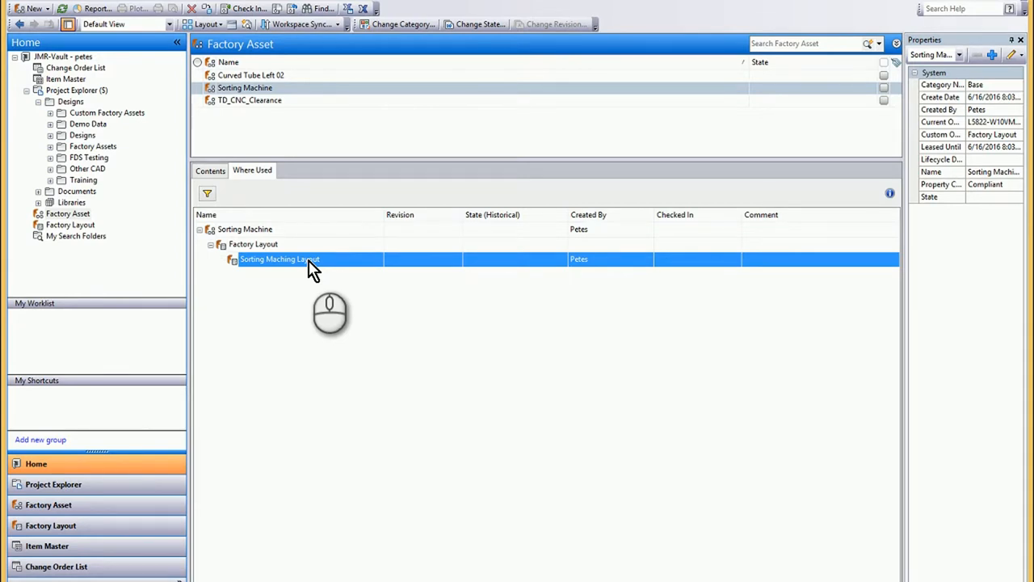
pyautogui.moveTo(97, 287)
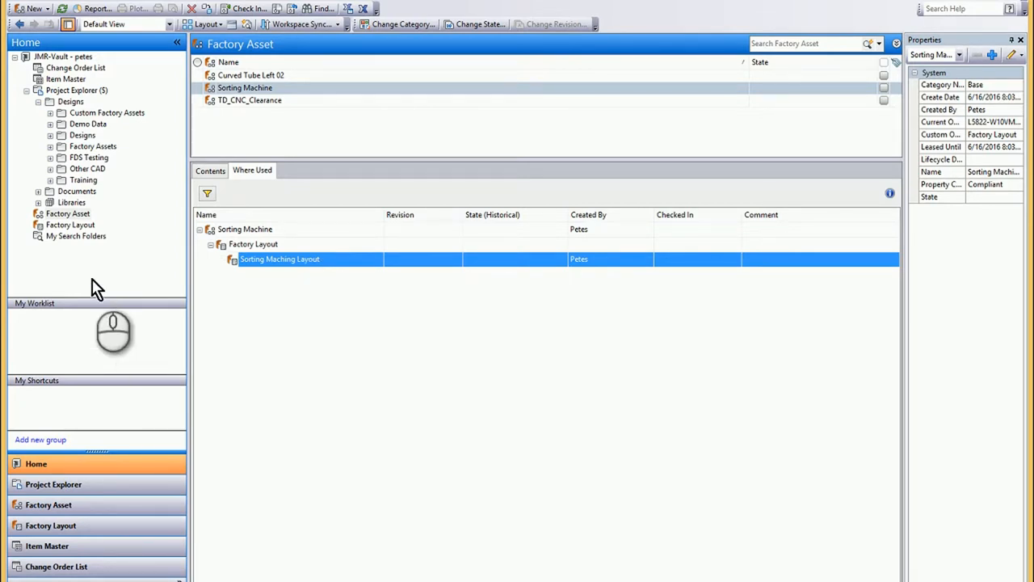
pyautogui.click(69, 225)
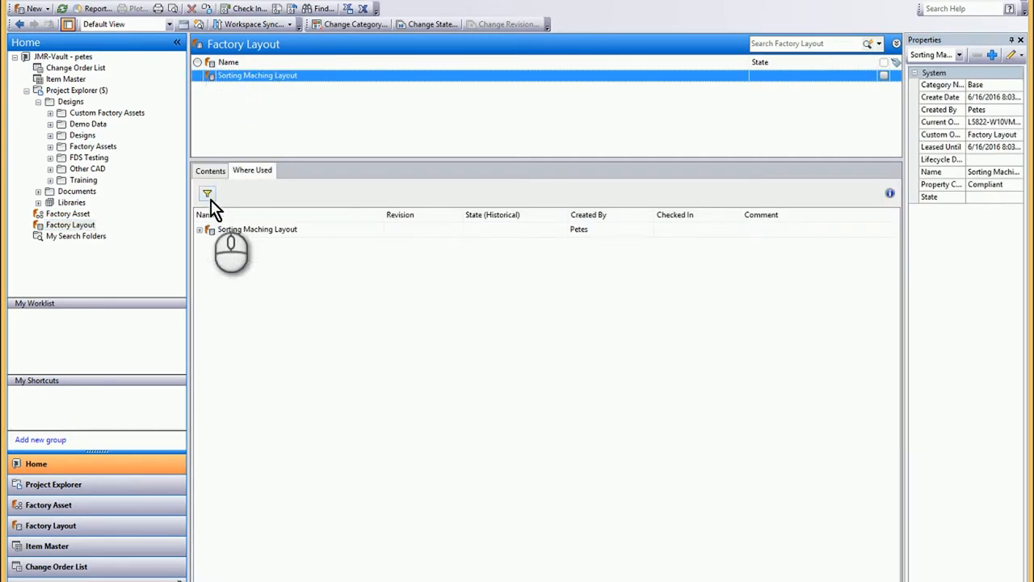
# Inspect Sorting Maching Layout's contents, selecting the Sorting Machine it uses
pyautogui.click(255, 229)
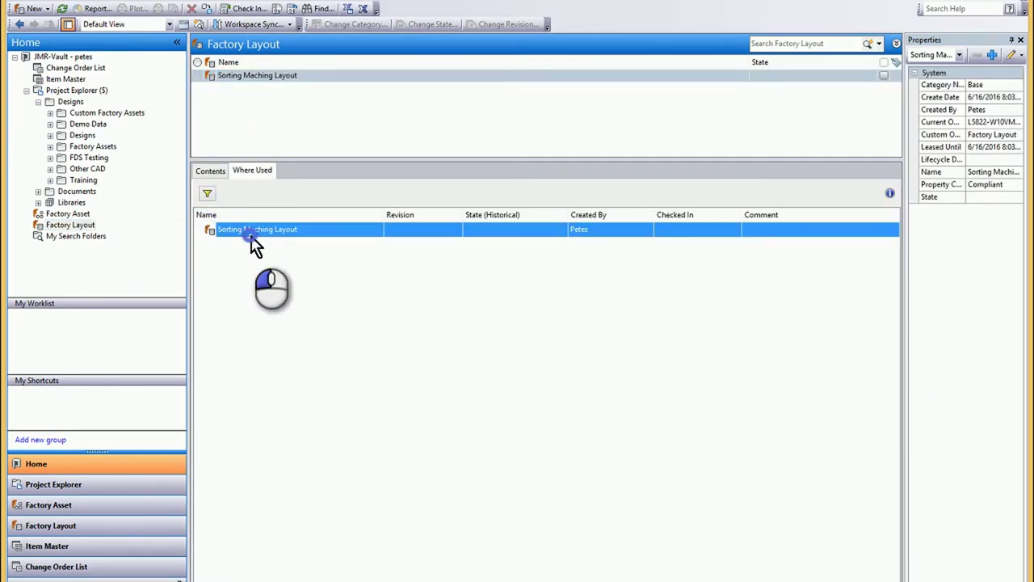
pyautogui.click(210, 171)
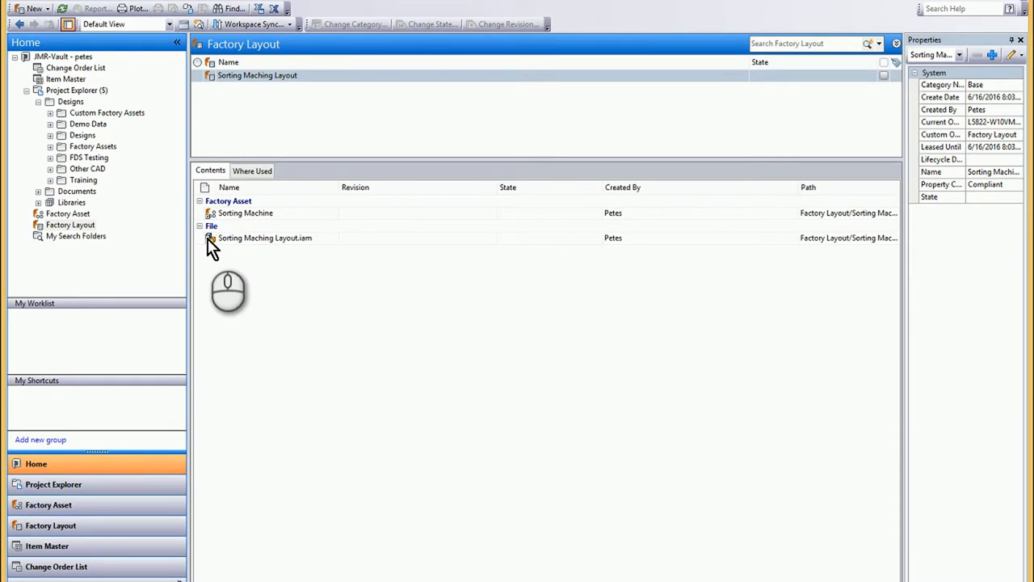
pyautogui.click(245, 213)
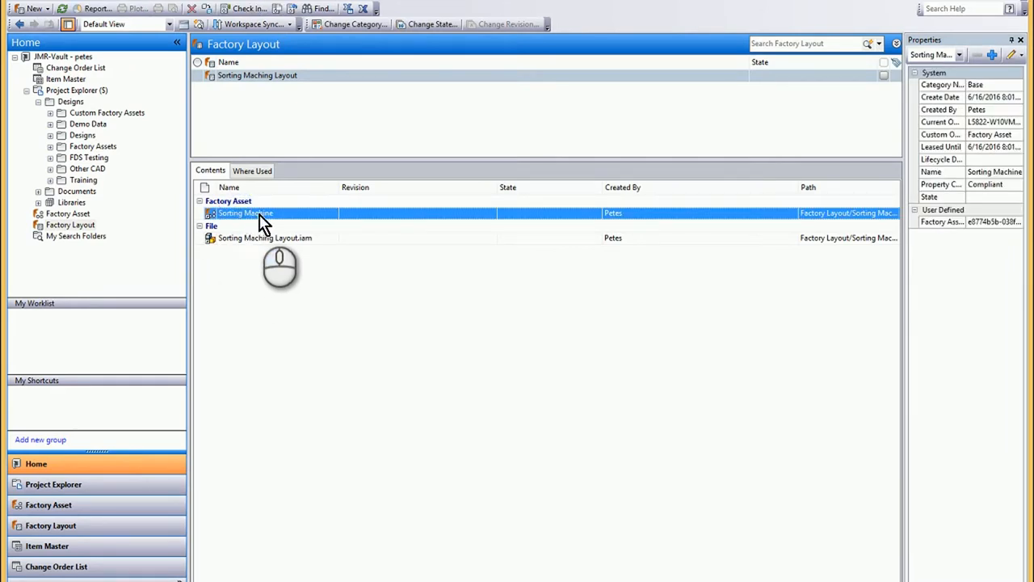
pyautogui.moveTo(256, 249)
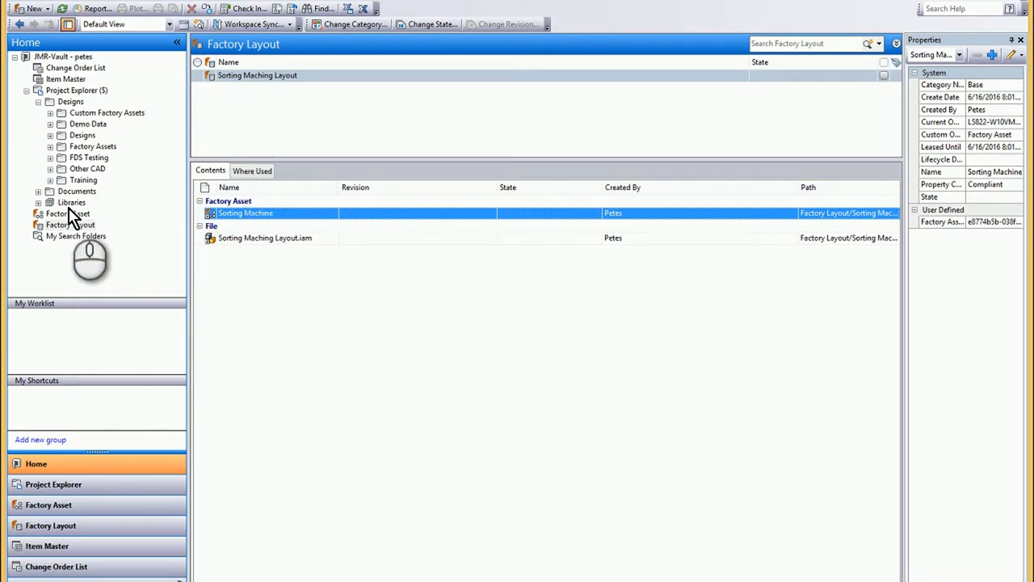
pyautogui.click(68, 213)
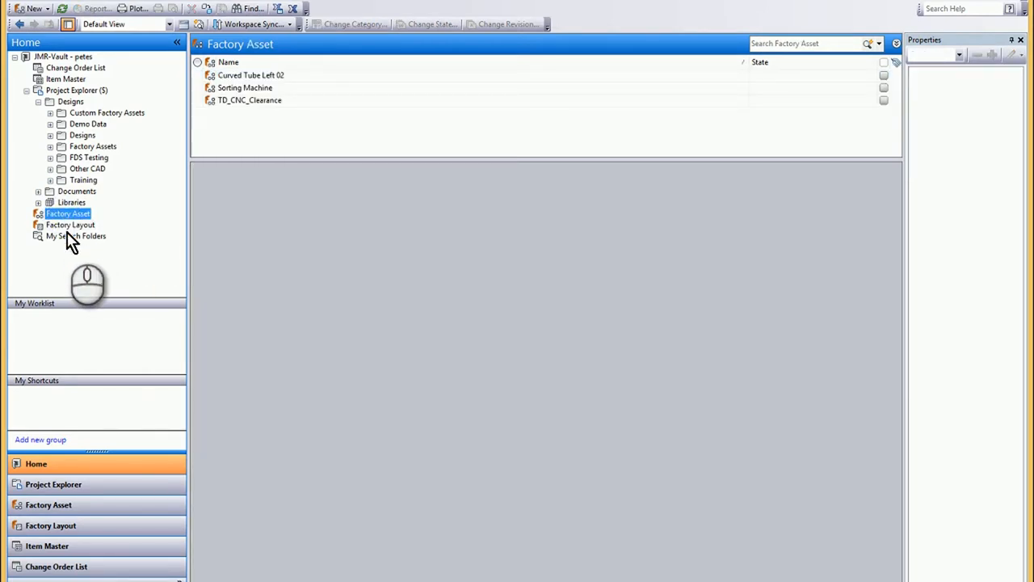
pyautogui.moveTo(78, 214)
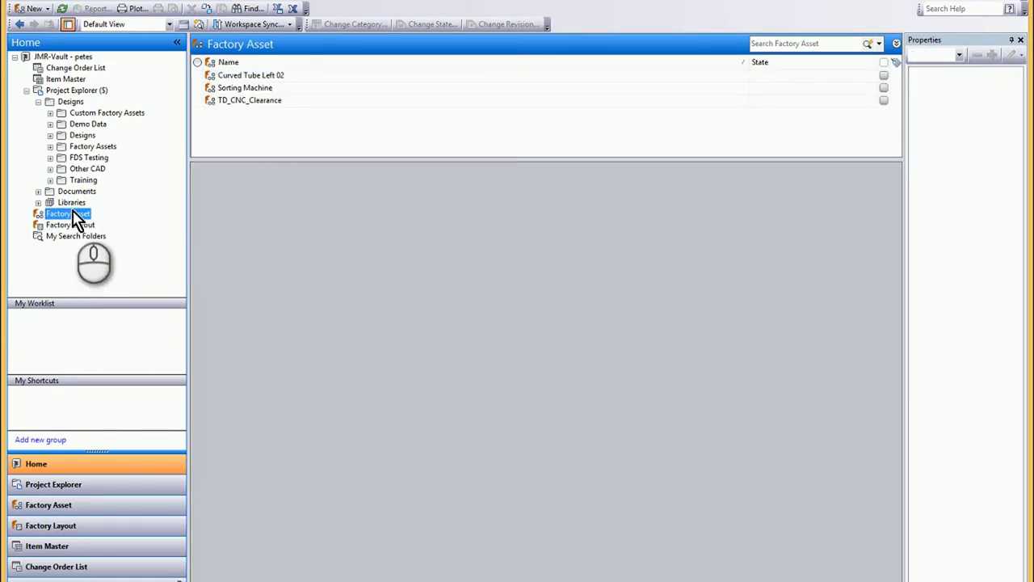
pyautogui.moveTo(64, 481)
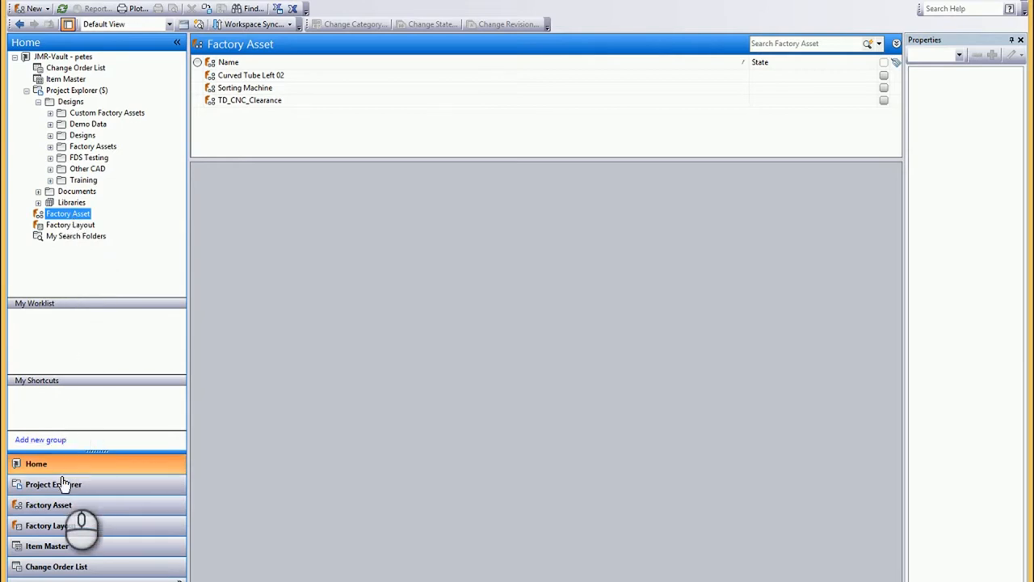
# Browse the Factory Asset and Factory Layout views, listing Curved Tube, Sorting Machine and TD_CNC_Clearance
pyautogui.click(48, 504)
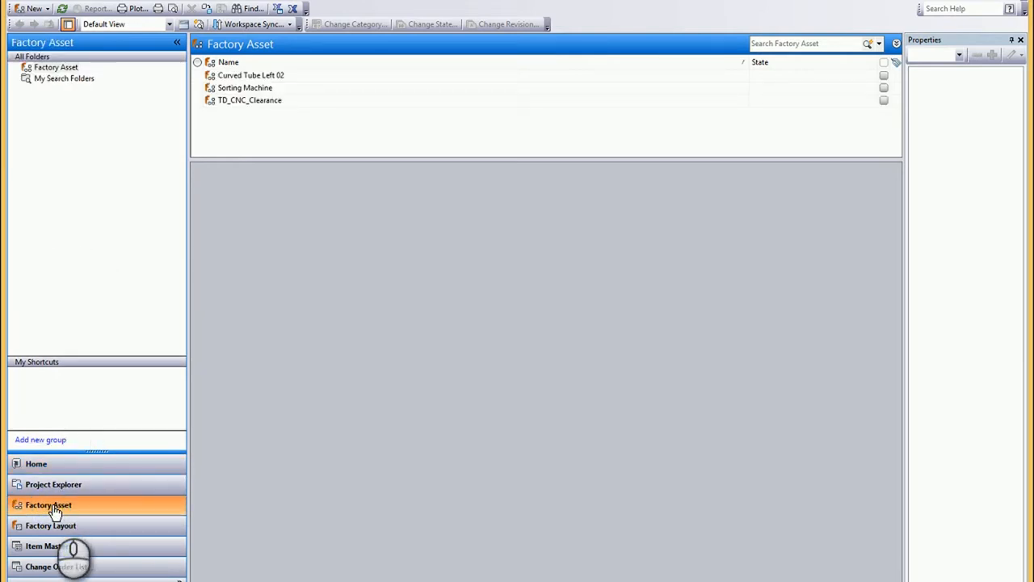
pyautogui.click(50, 525)
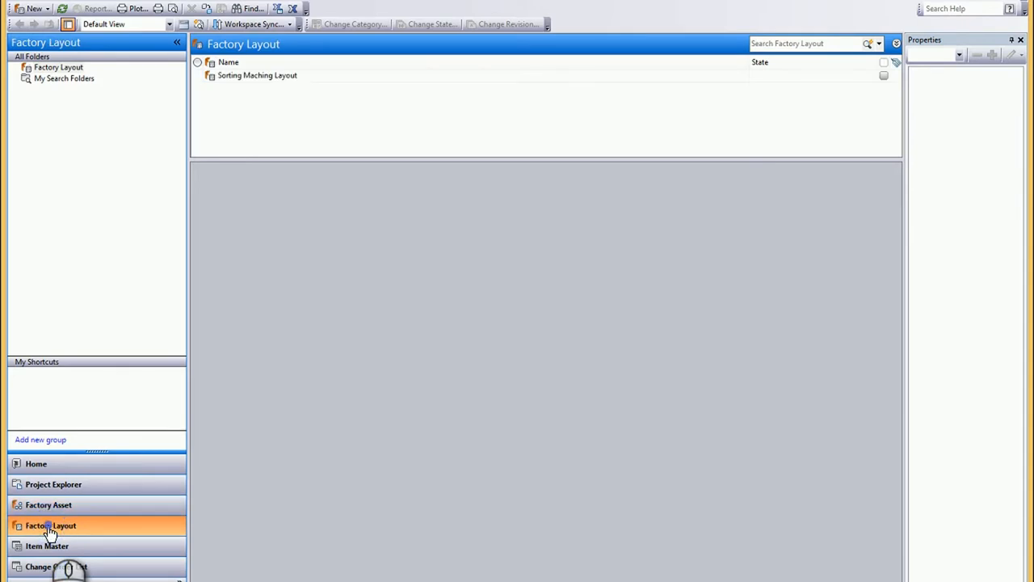
pyautogui.click(47, 524)
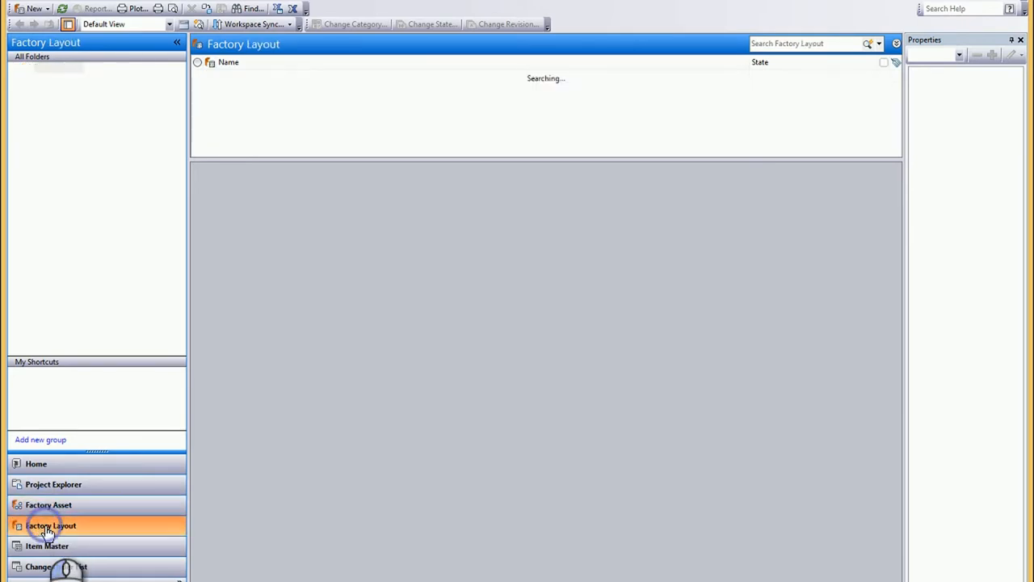
pyautogui.click(35, 464)
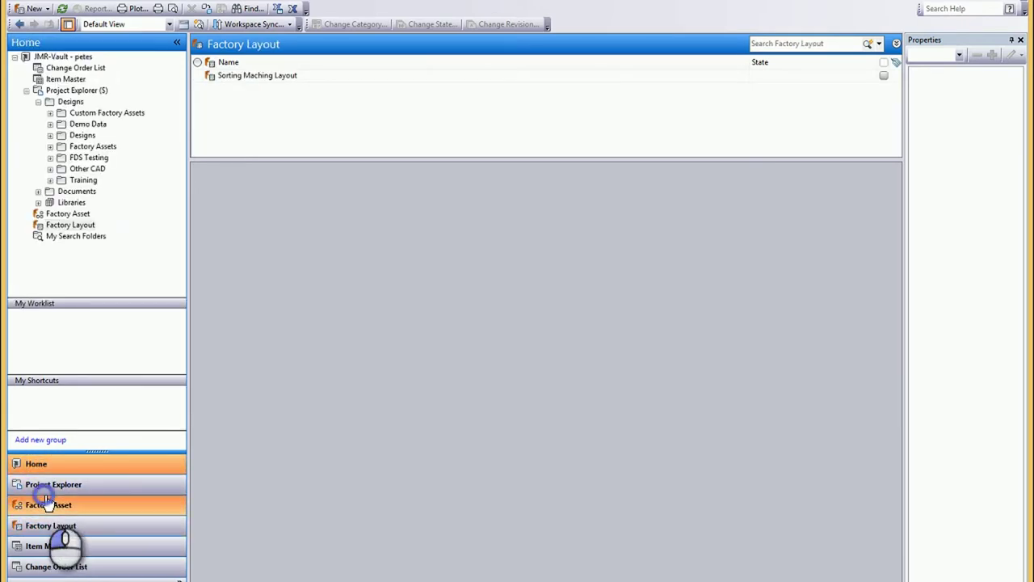
pyautogui.click(48, 504)
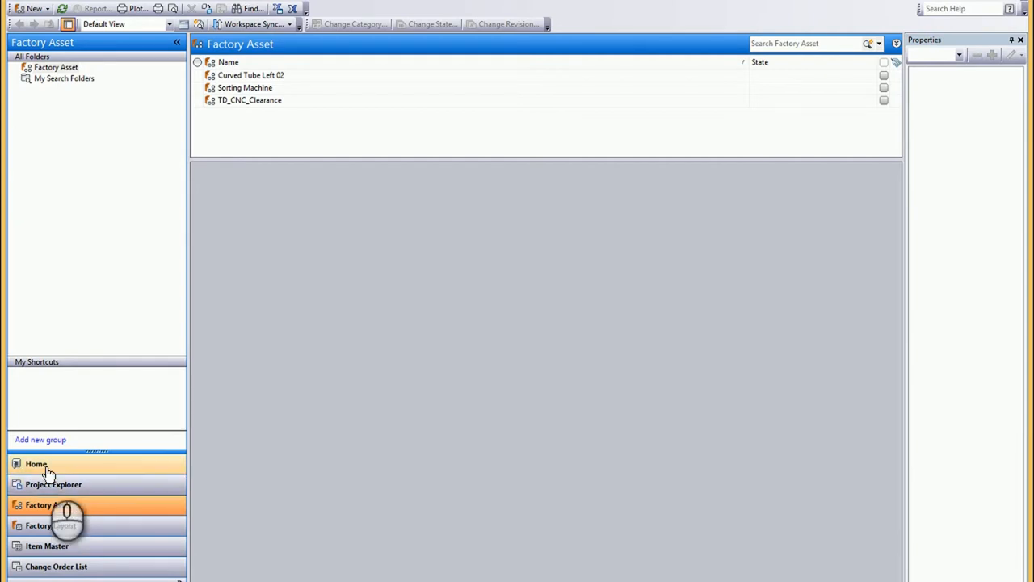
pyautogui.click(35, 464)
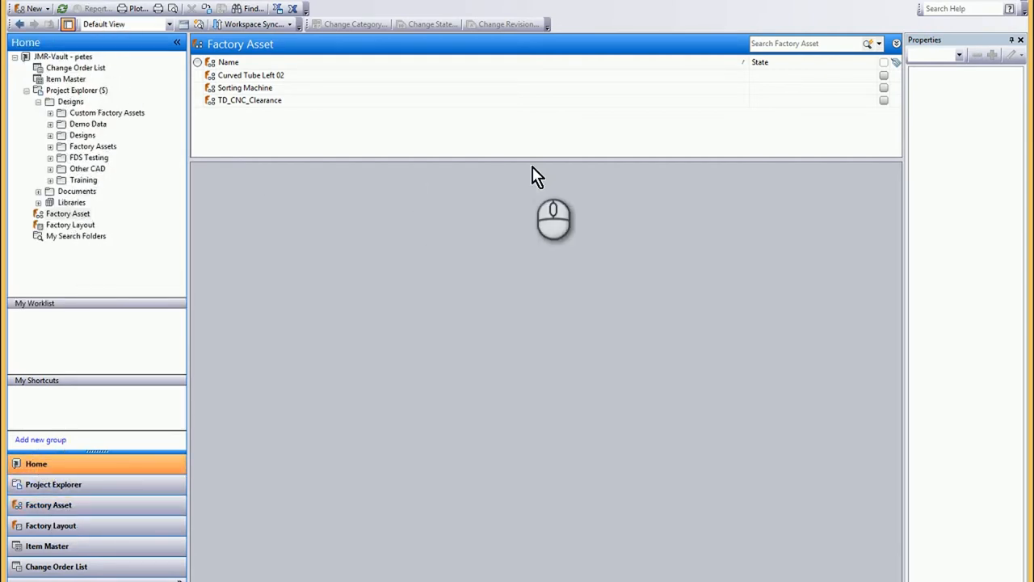
pyautogui.moveTo(294, 77)
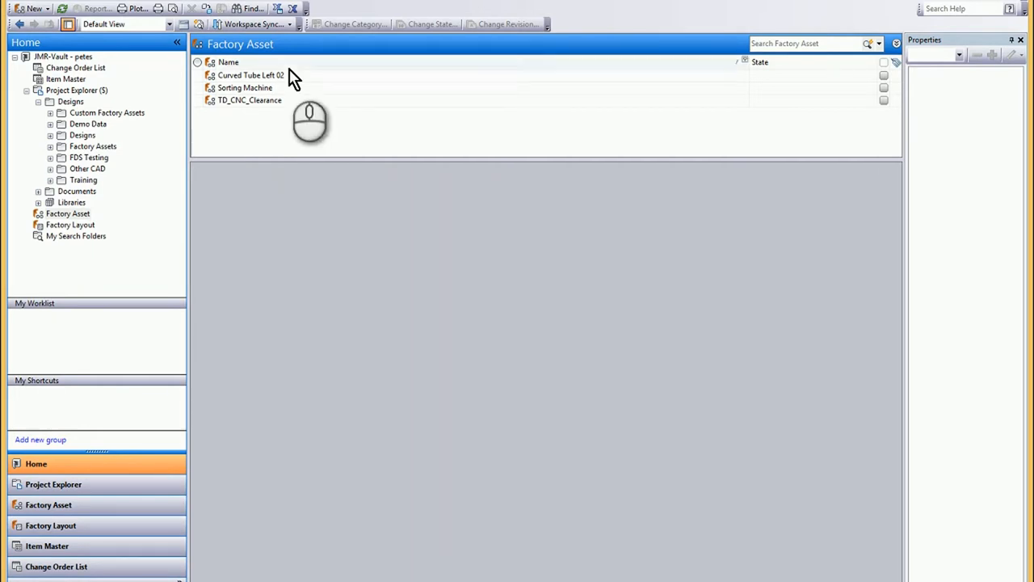
# Expand Sorting Machine's where-used tree down to Sorting Maching Layout
pyautogui.click(244, 87)
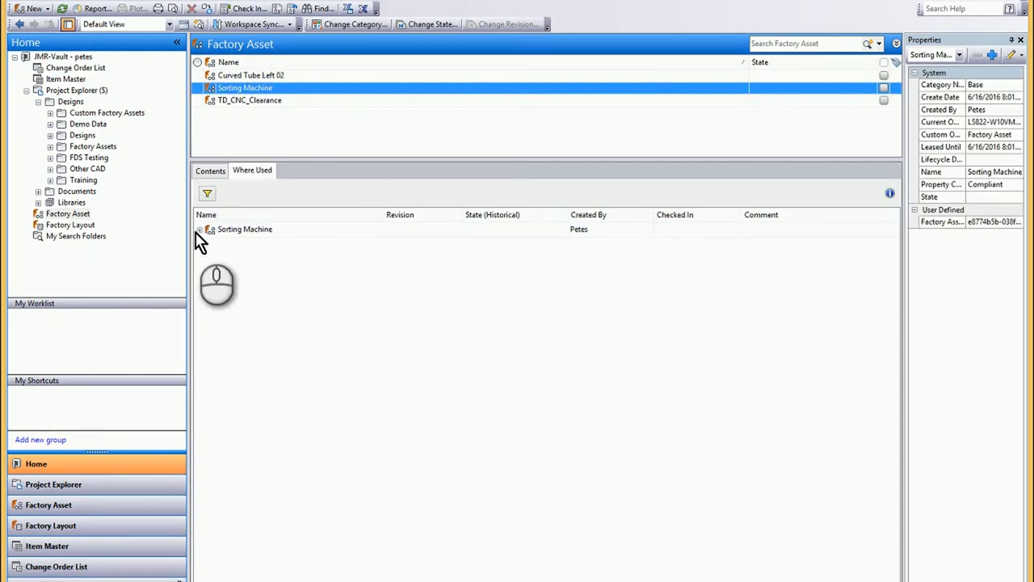
pyautogui.click(200, 230)
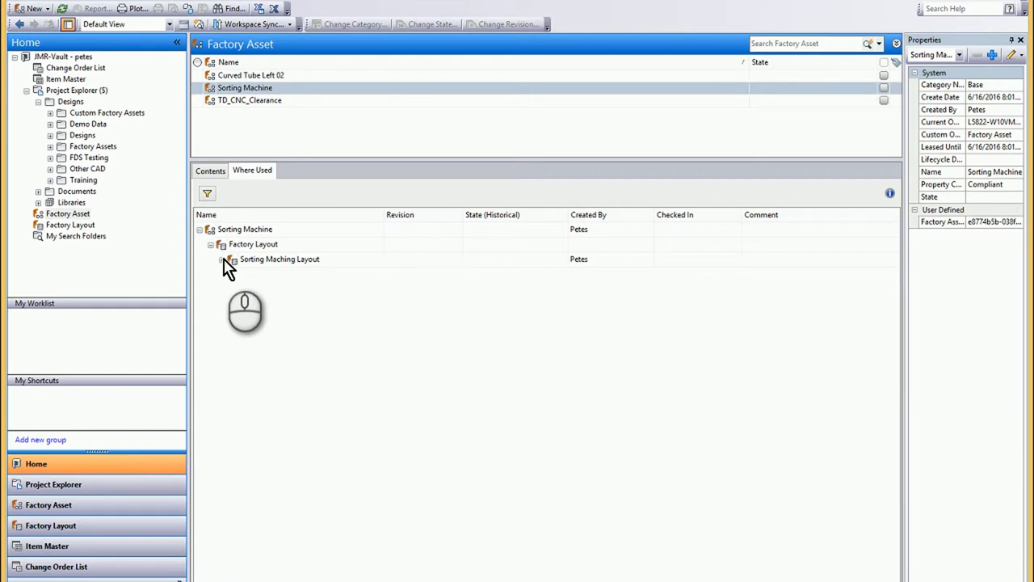
pyautogui.click(278, 258)
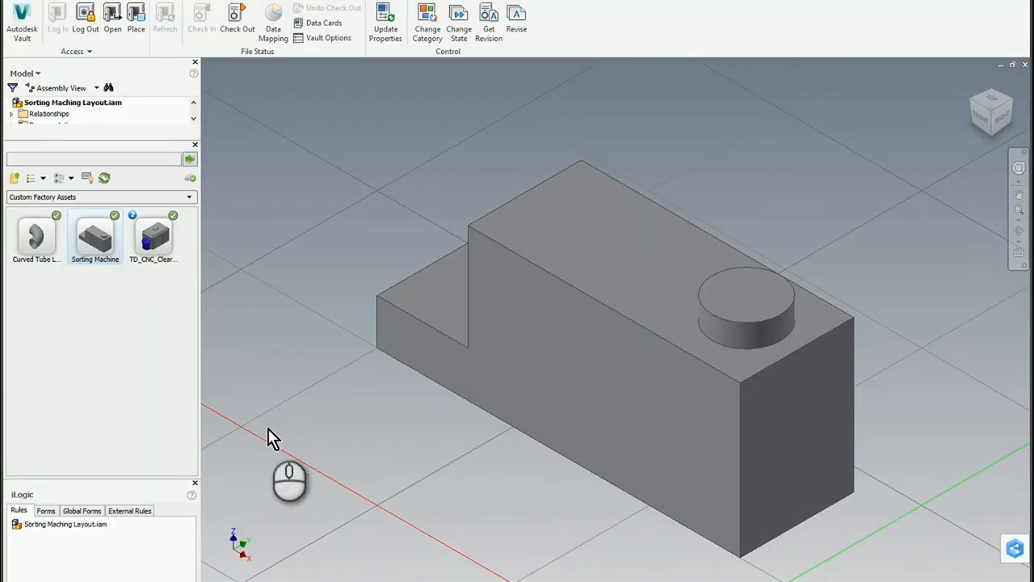
pyautogui.moveTo(97, 243)
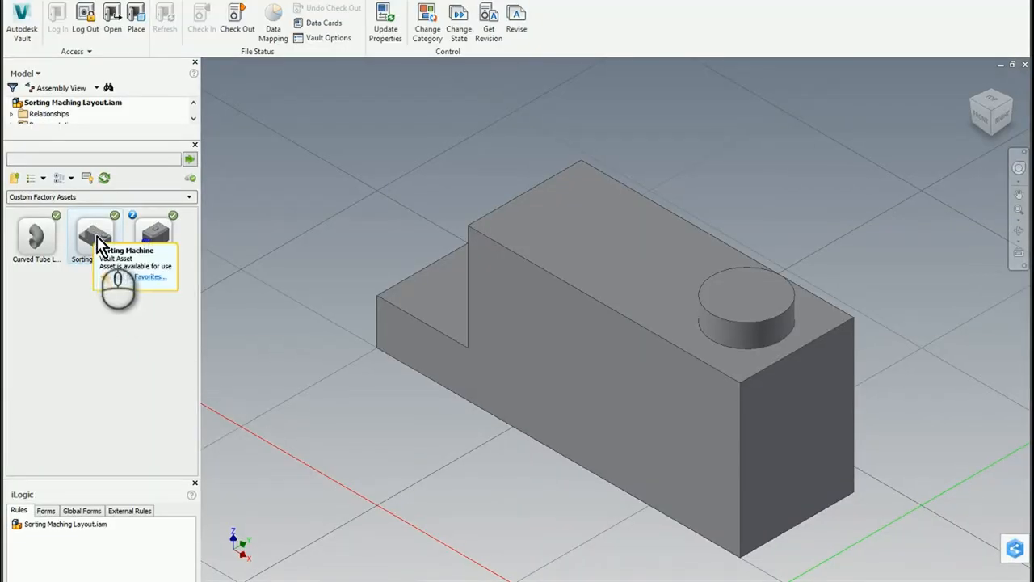
# Choose Edit on the Sorting Machine asset to load it in the Asset Builder
pyautogui.rightClick(95, 239)
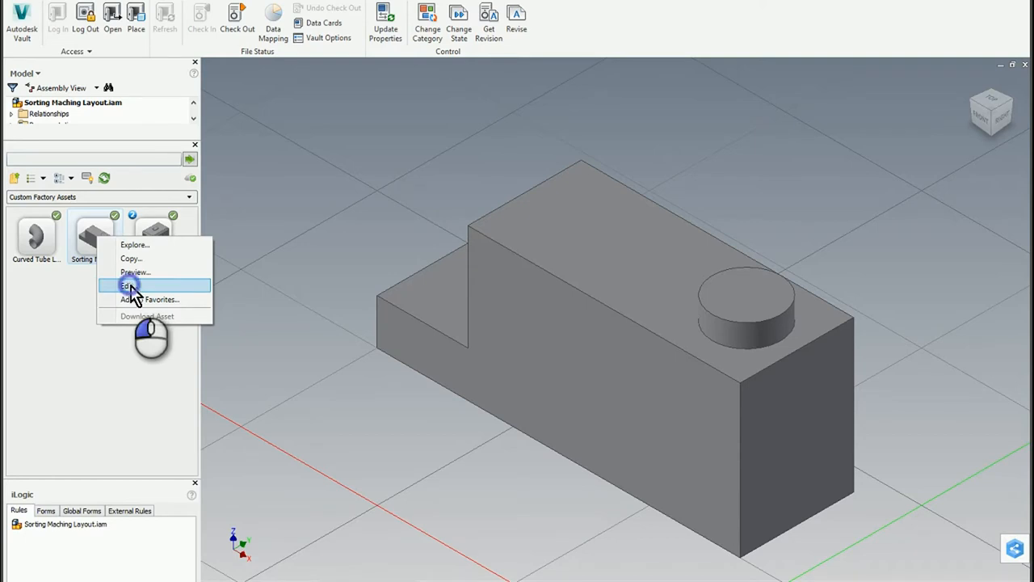
pyautogui.click(130, 284)
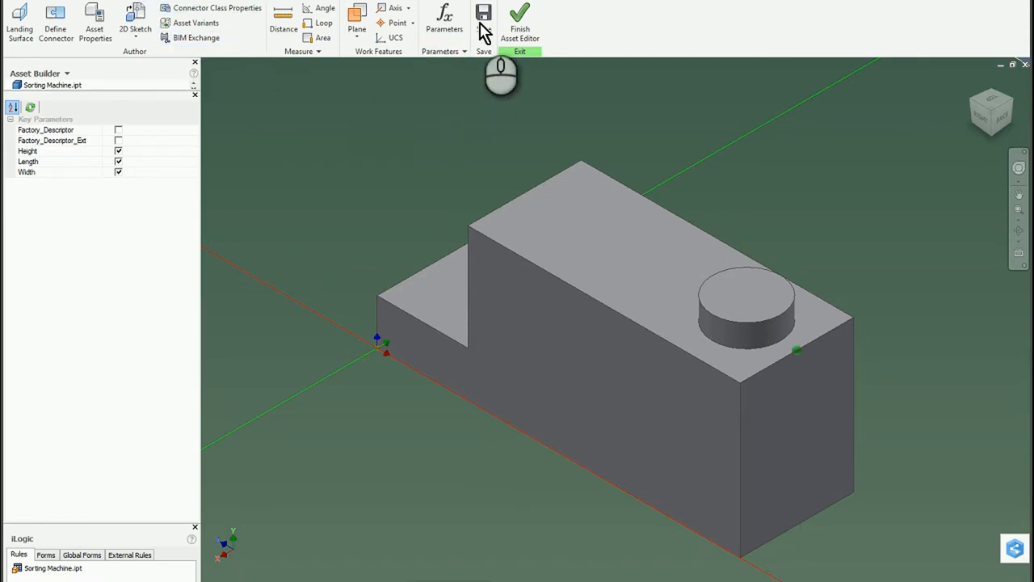
# Extrude the sketched rectangle by 2 to form a raised box beside the round boss
pyautogui.click(52, 84)
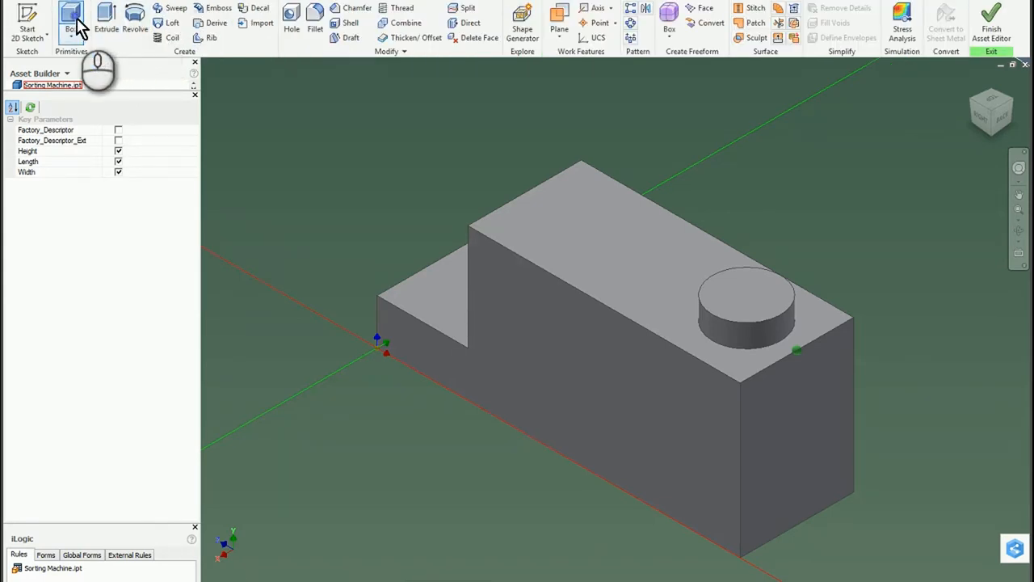
pyautogui.click(72, 20)
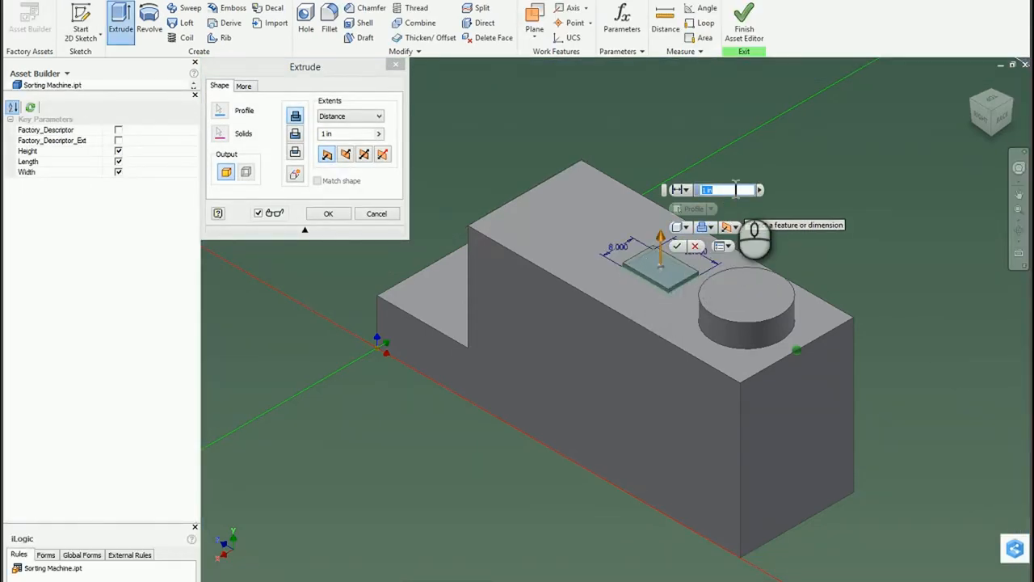
pyautogui.write('2')
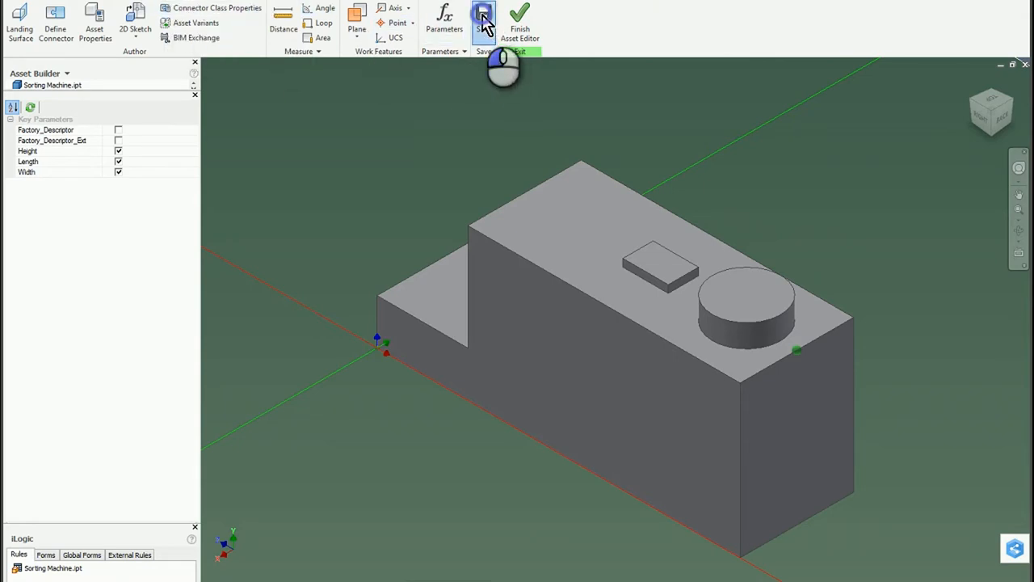
# Save the edited Sorting Machine asset, accepting the Save Asset options
pyautogui.click(485, 16)
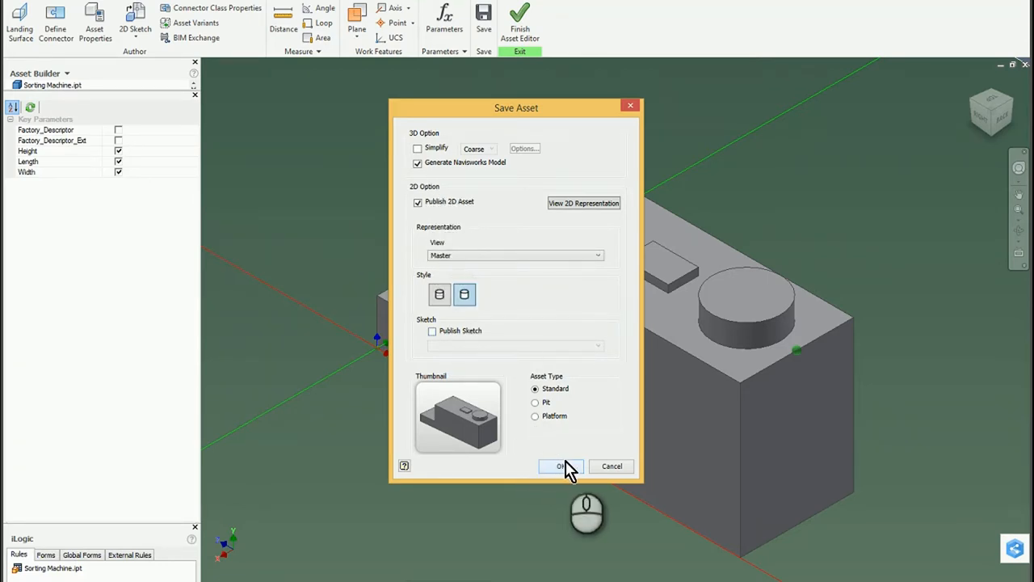
pyautogui.click(562, 465)
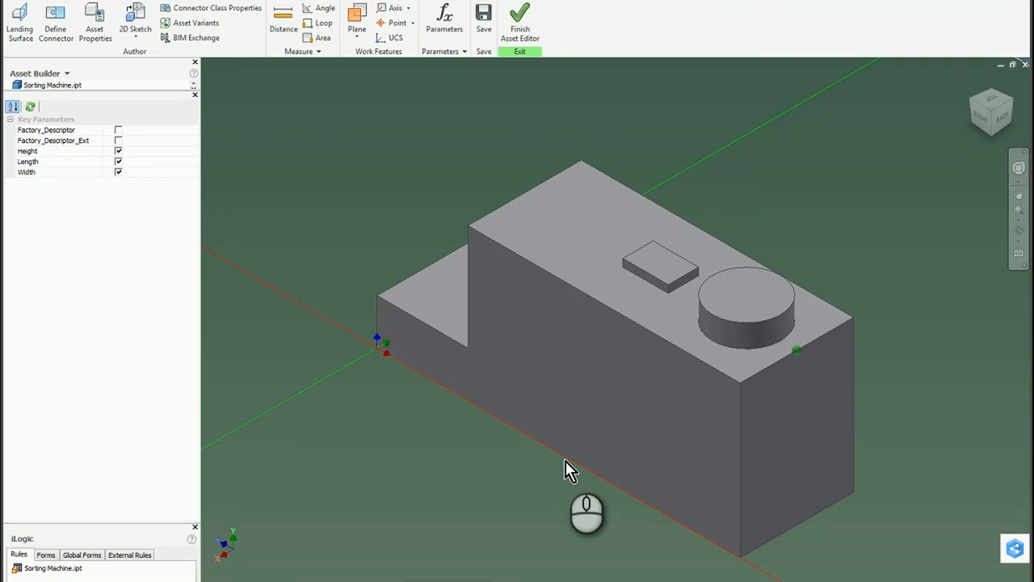
pyautogui.moveTo(553, 90)
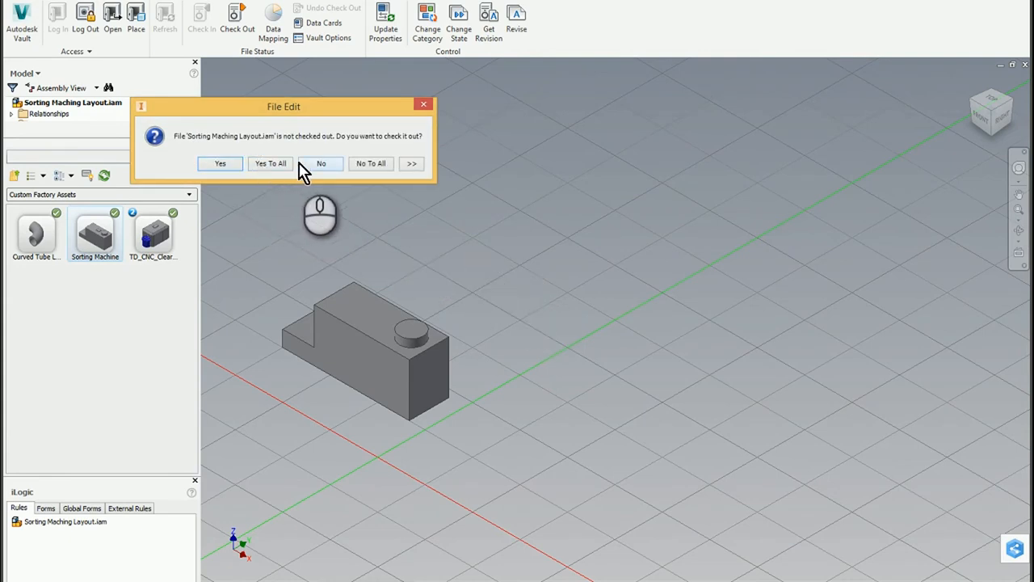
pyautogui.moveTo(320, 171)
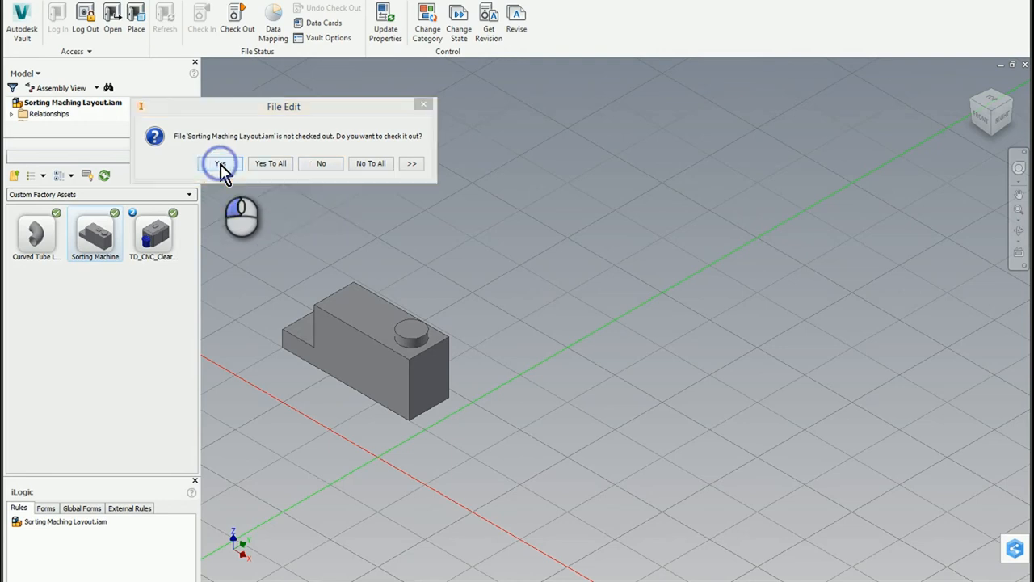
# Agree to check out the layout and finish placing the second Sorting Machine with Done
pyautogui.click(220, 163)
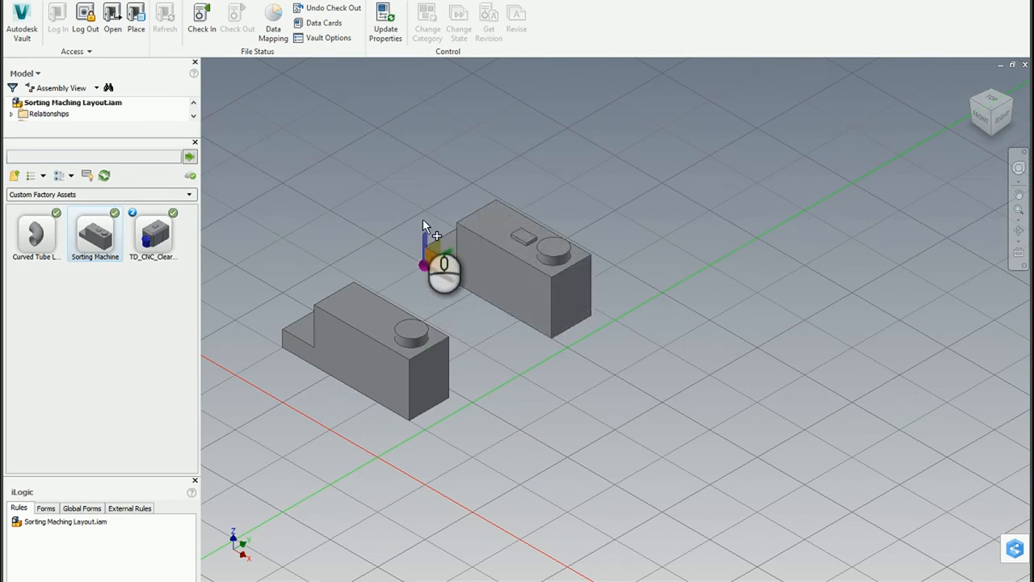
pyautogui.rightClick(444, 267)
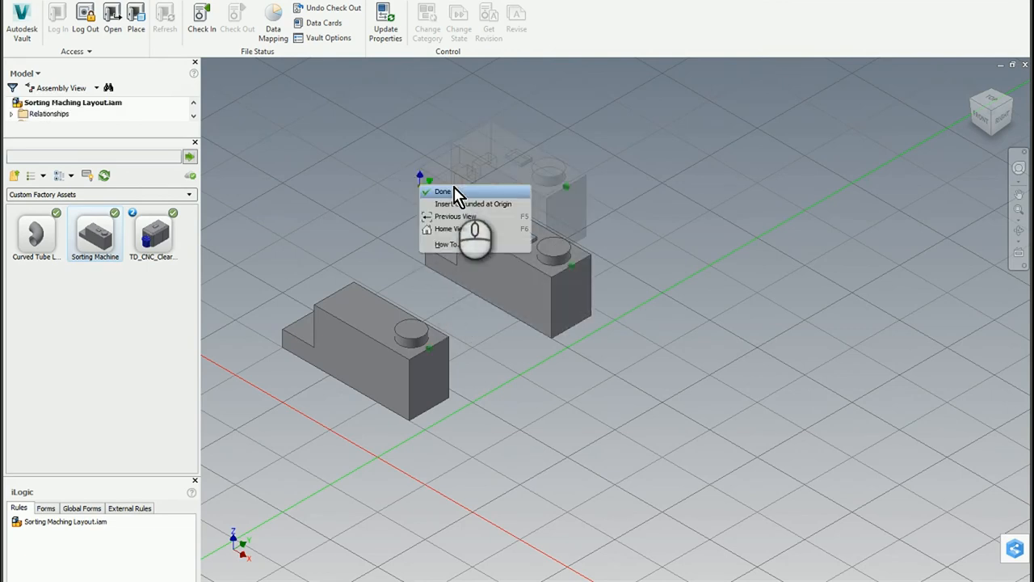
pyautogui.click(443, 191)
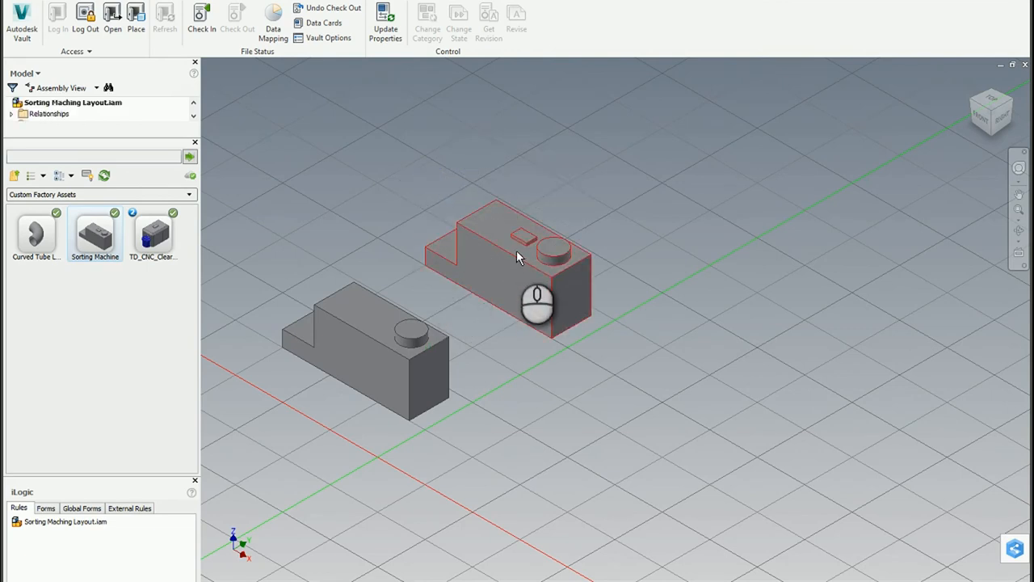